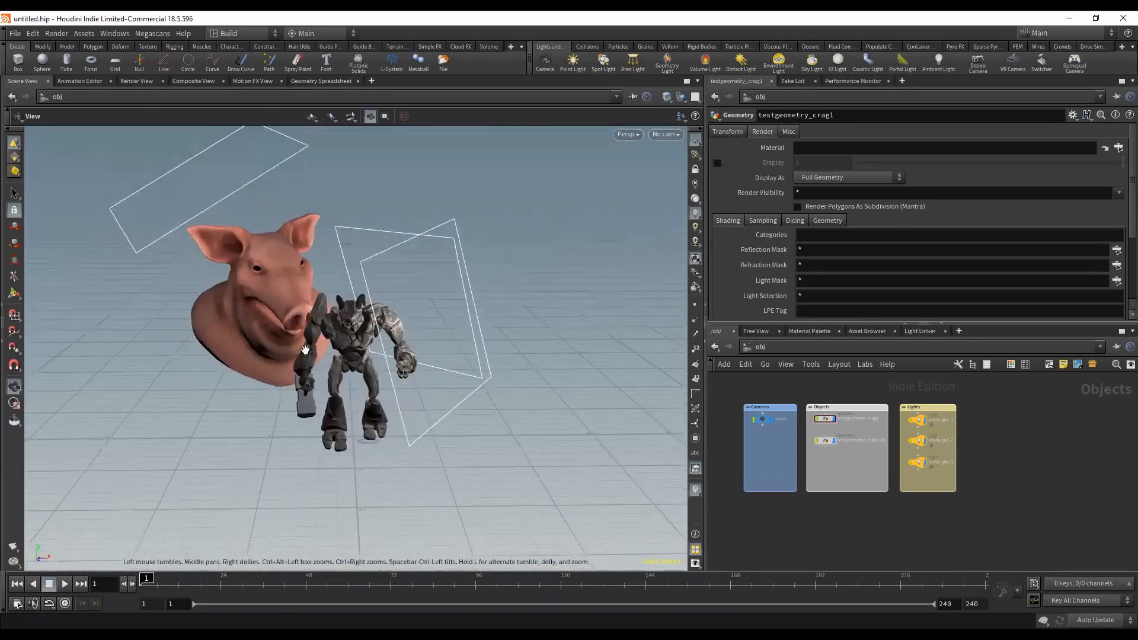
# - Switch the Scene View camera from 'No cam' to cam1
pyautogui.click(663, 133)
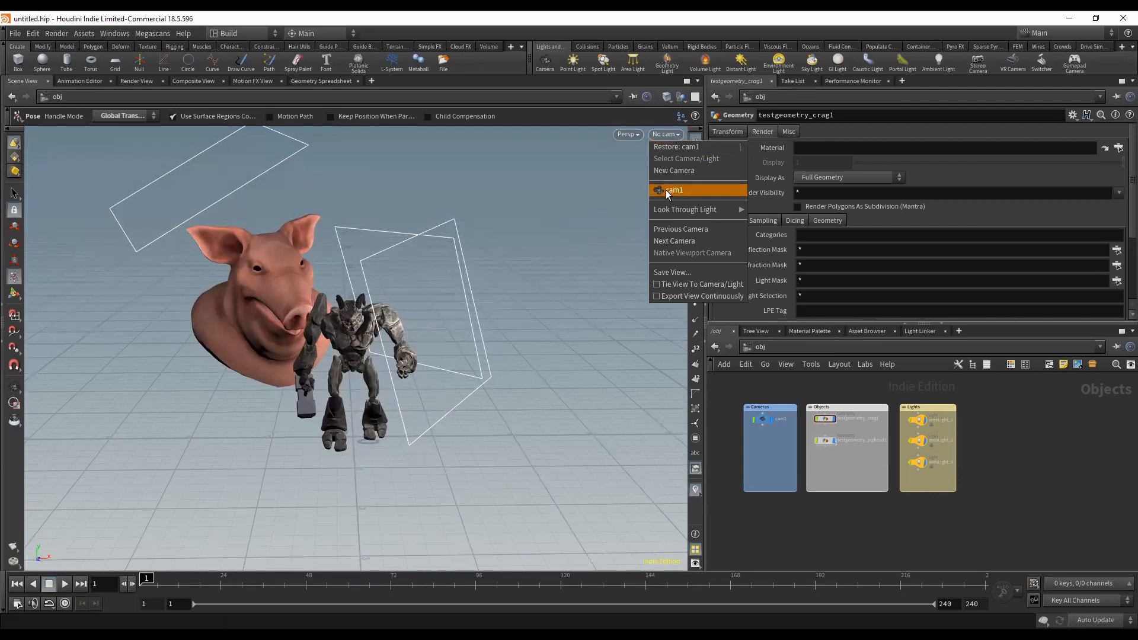
pyautogui.click(673, 190)
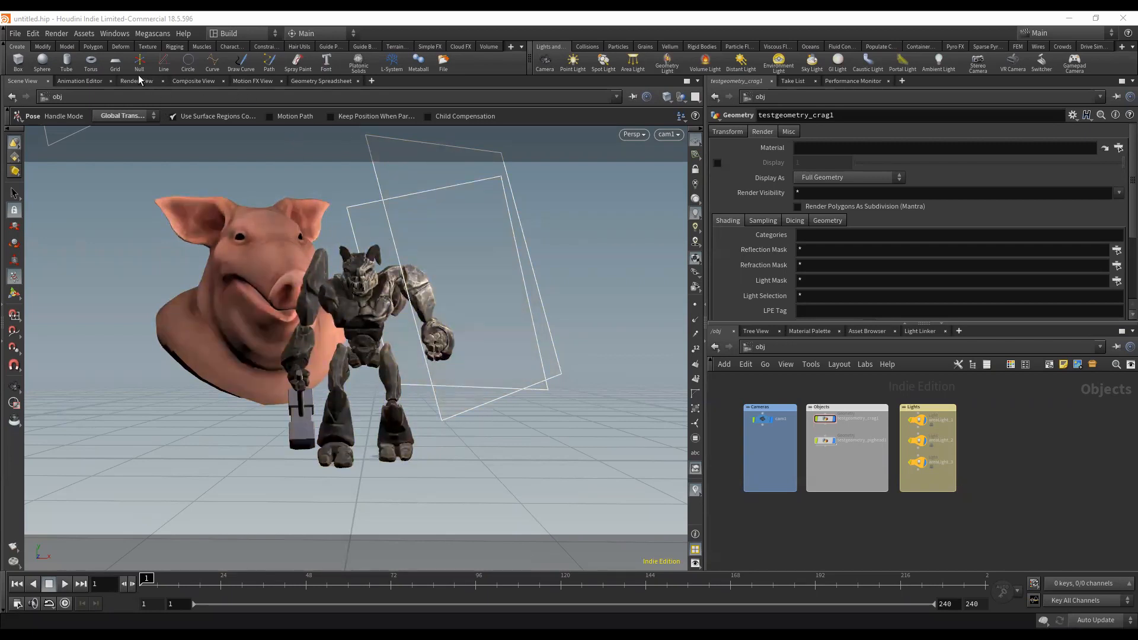
# - Start an interactive mantra_ipr render in the Render View
pyautogui.click(136, 80)
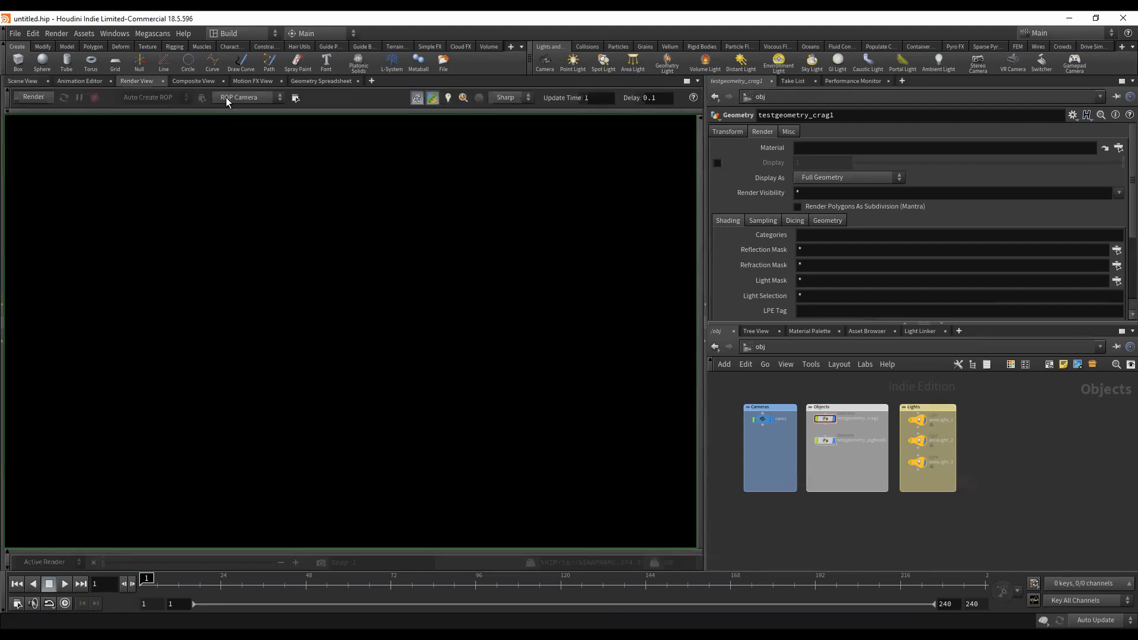
pyautogui.click(32, 97)
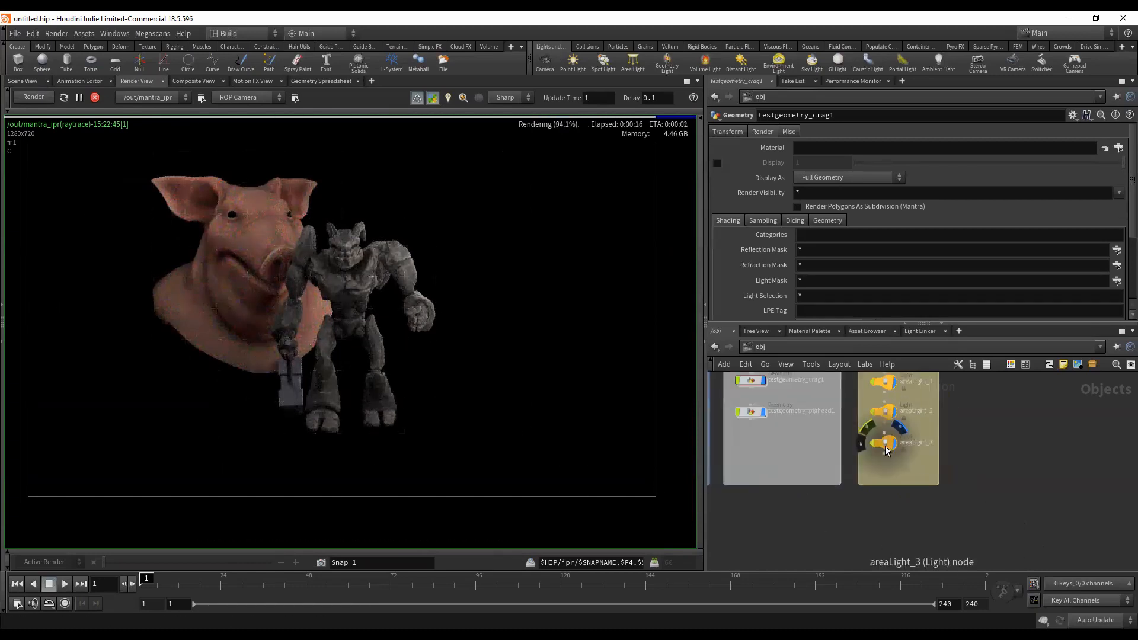
# - Test a few areaLight_2 Intensity values, then give areaLight_1 Intensity 5
pyautogui.click(886, 443)
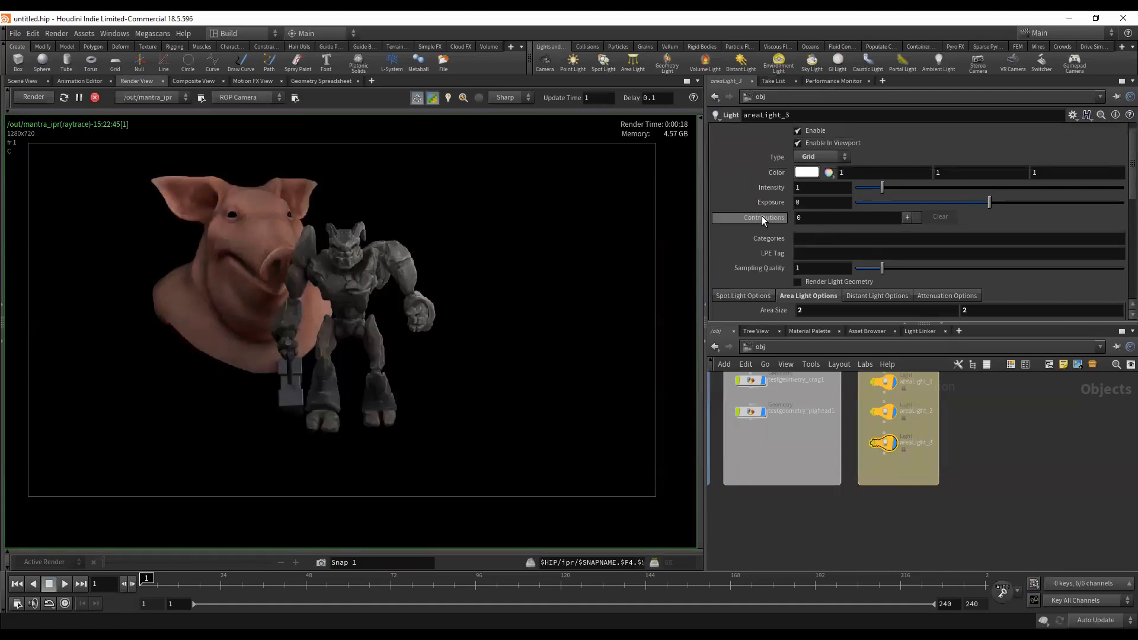
pyautogui.click(821, 188)
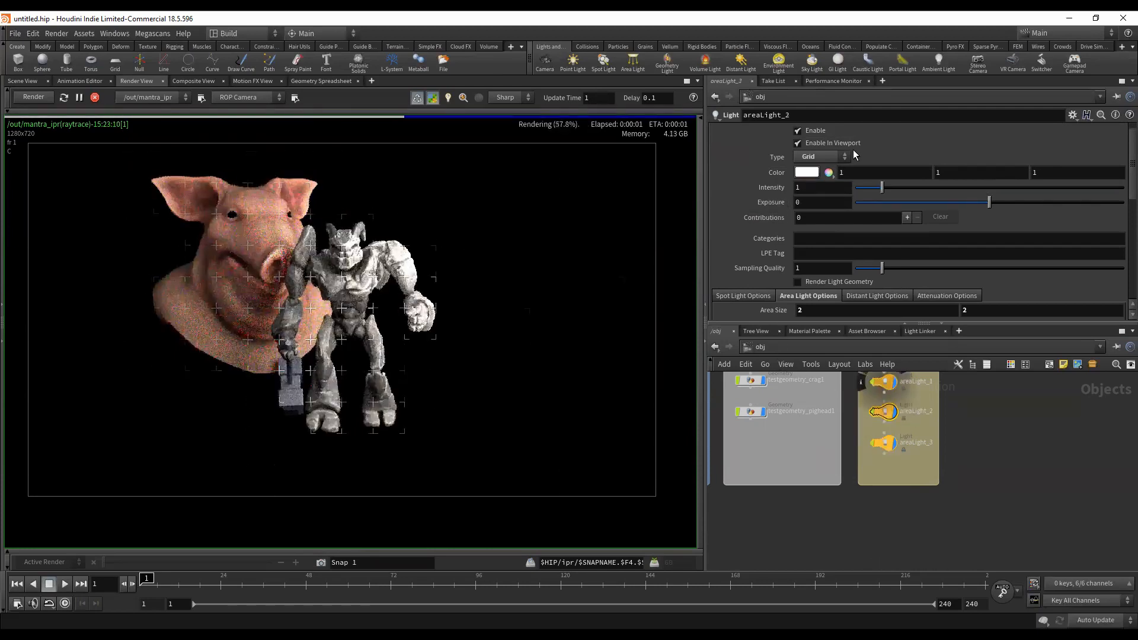
pyautogui.click(820, 188)
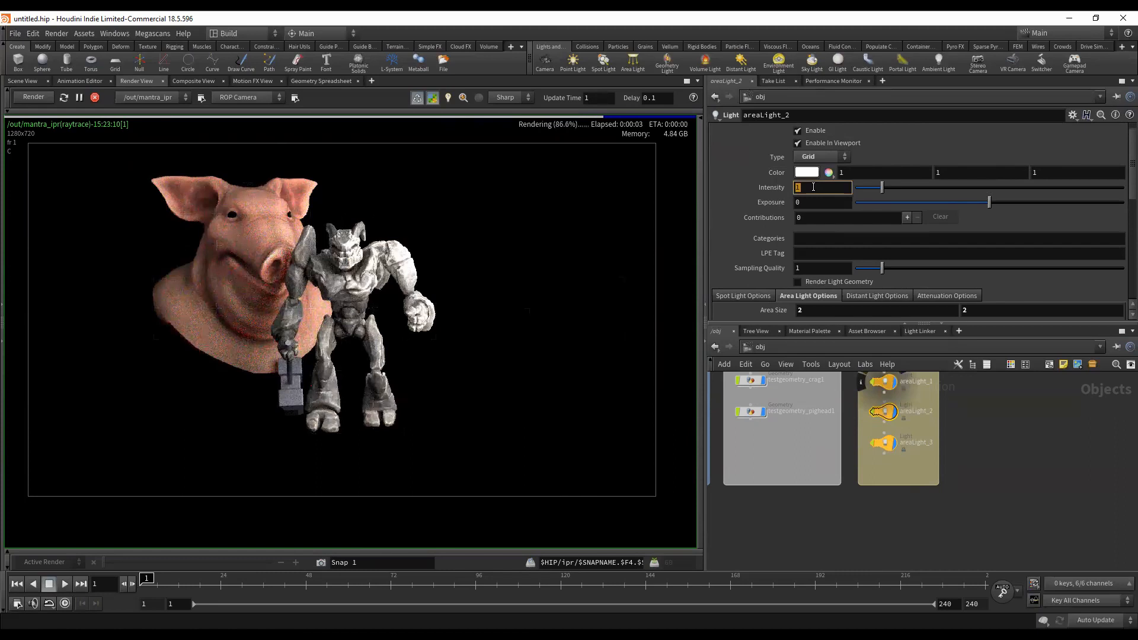
pyautogui.write('0')
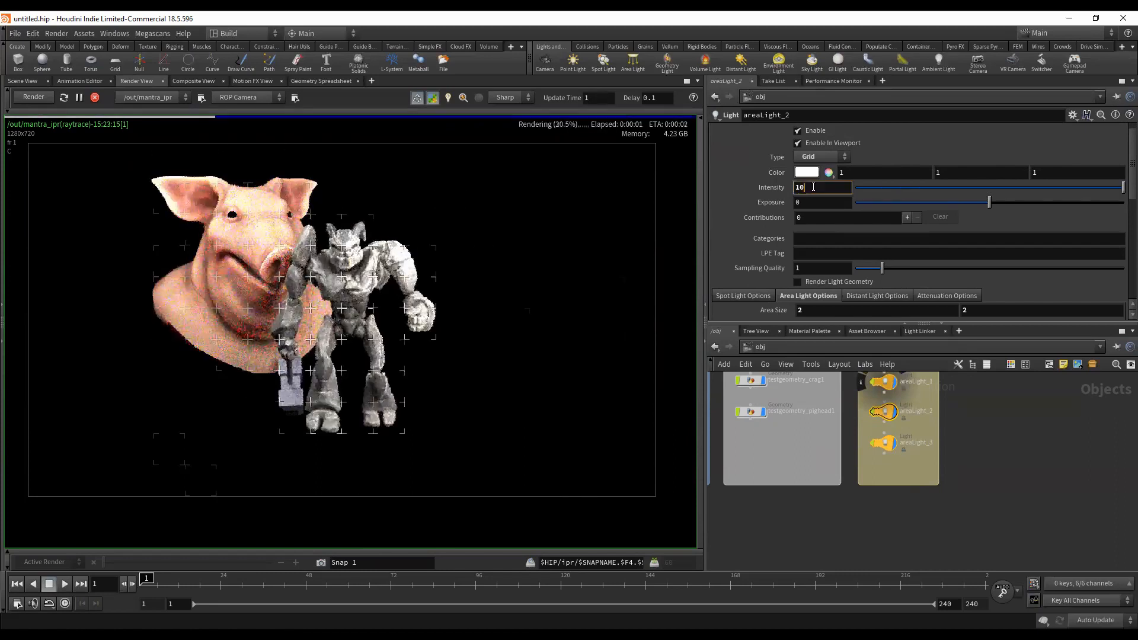
pyautogui.write('0')
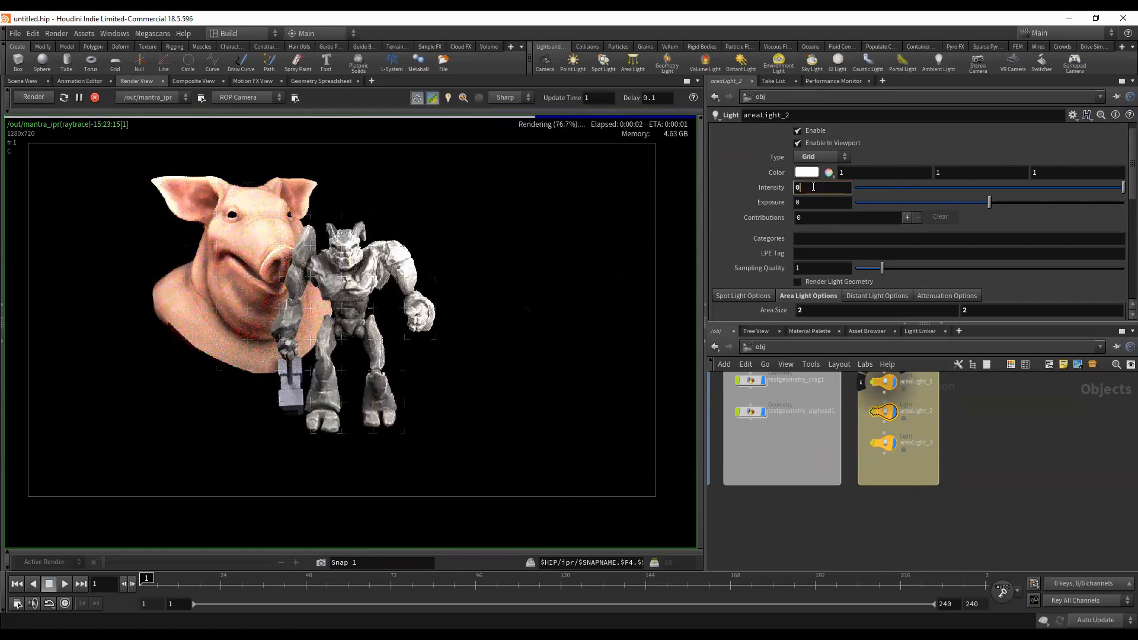
pyautogui.write('1')
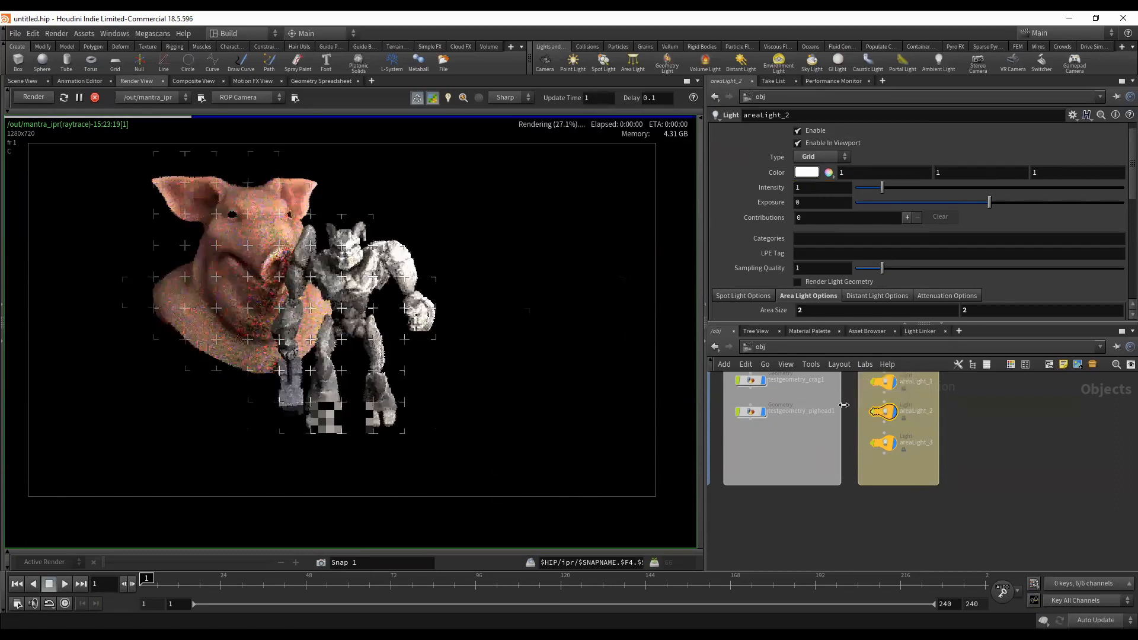
pyautogui.click(913, 381)
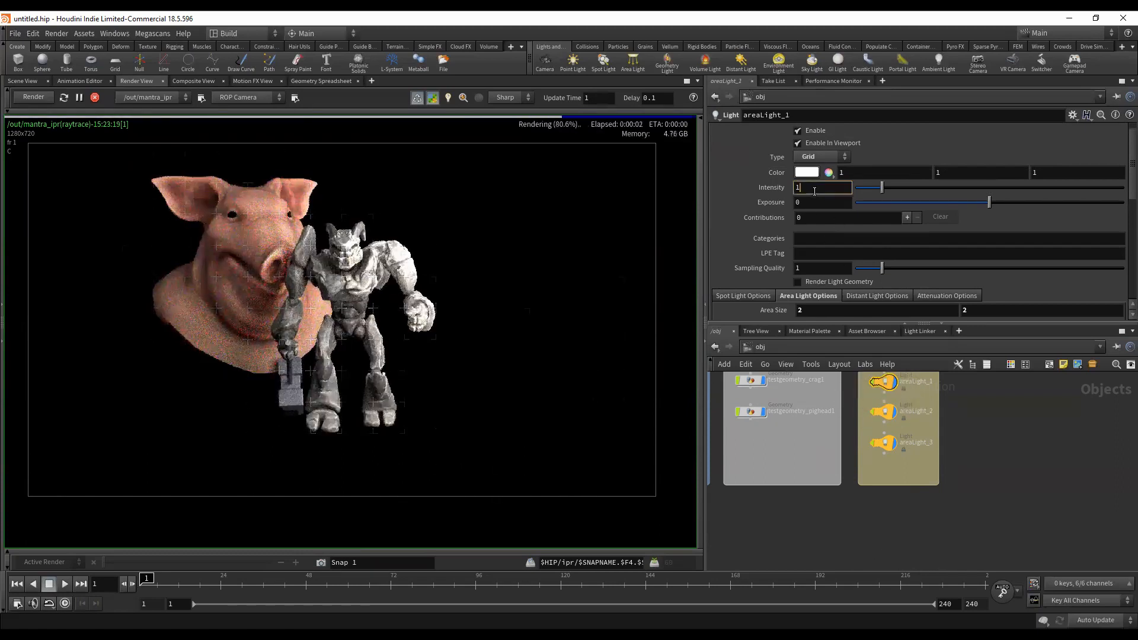
pyautogui.write('5')
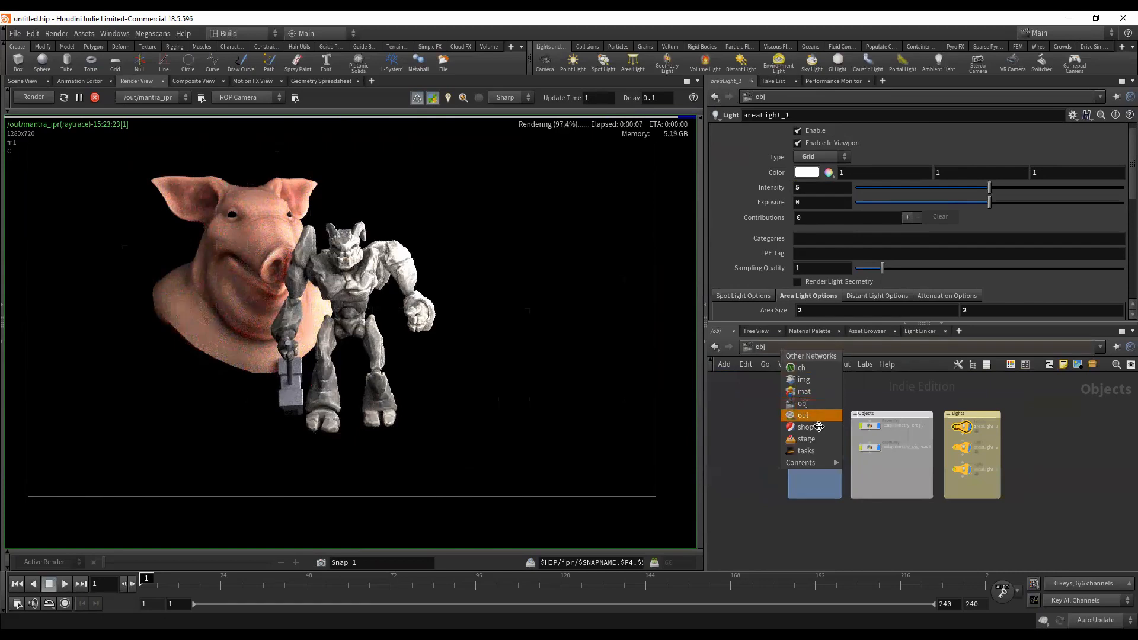
# - In /out, add an extra image plane to mantra_ipr and browse VEX Variable presets
pyautogui.click(804, 414)
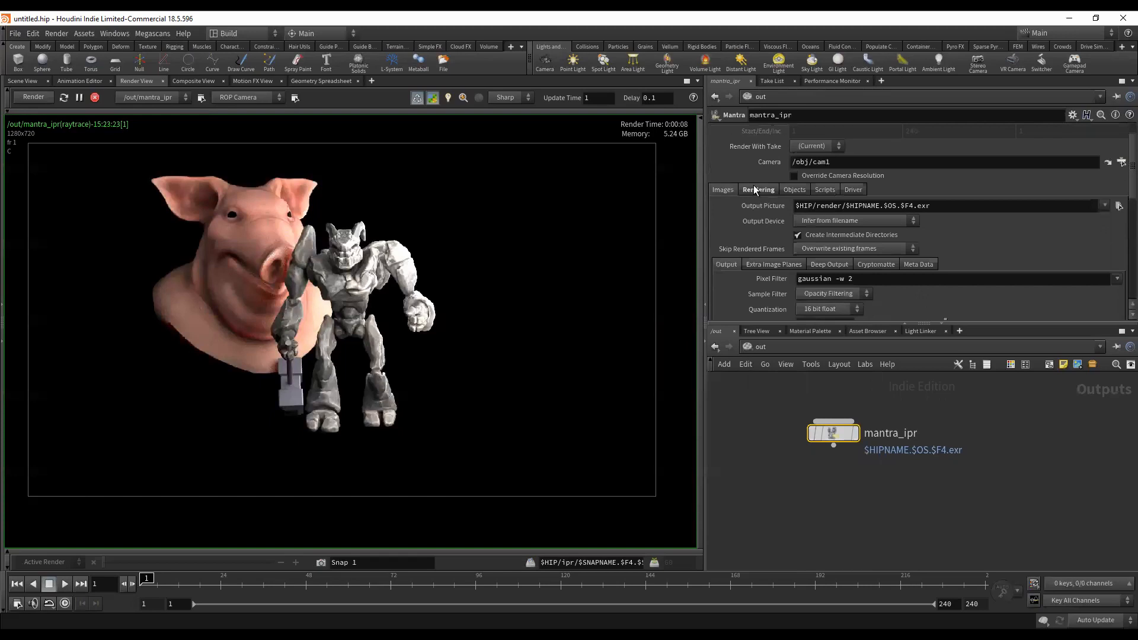
pyautogui.click(773, 263)
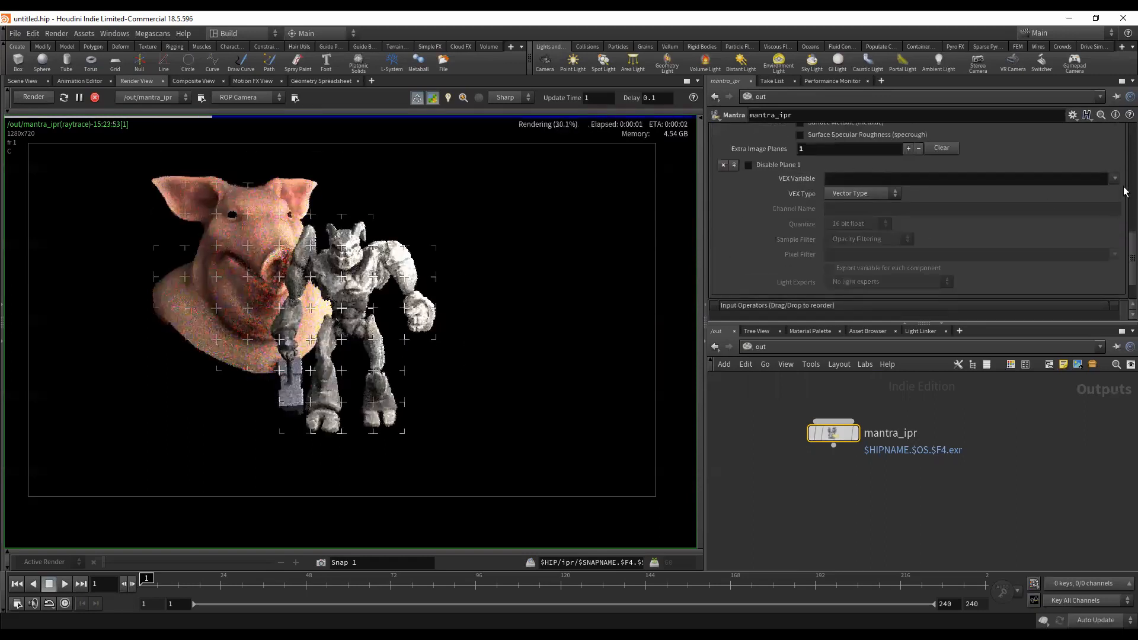
pyautogui.click(1114, 178)
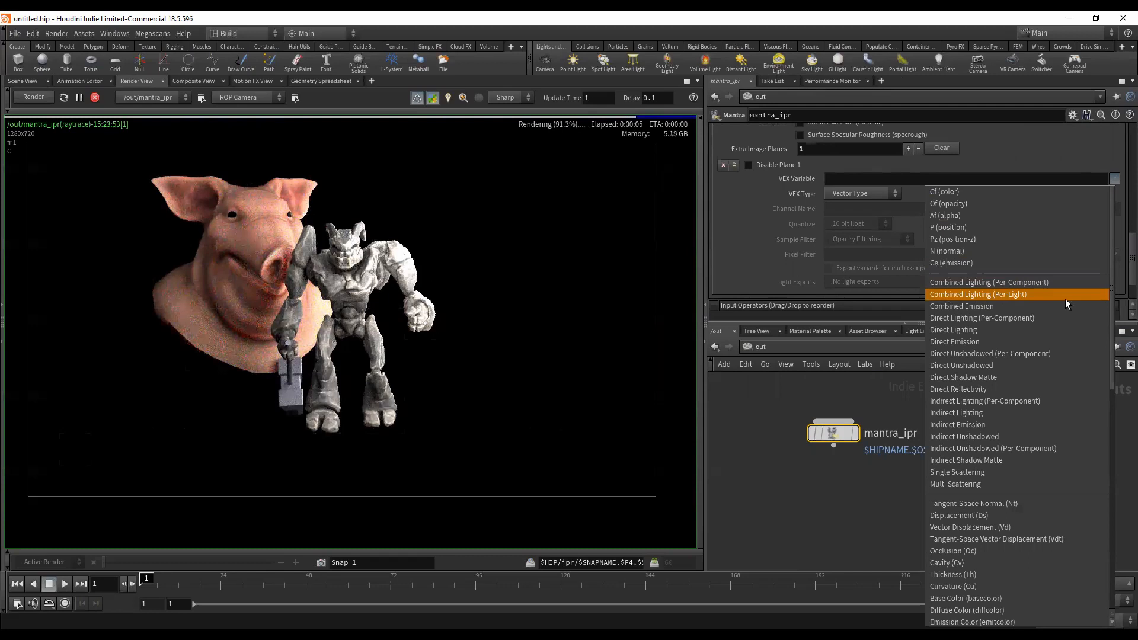
# - Set the plane to Combined Lighting (Per-Light), re-render, and view areaLight_2_all and areaLight_3_all
pyautogui.click(977, 294)
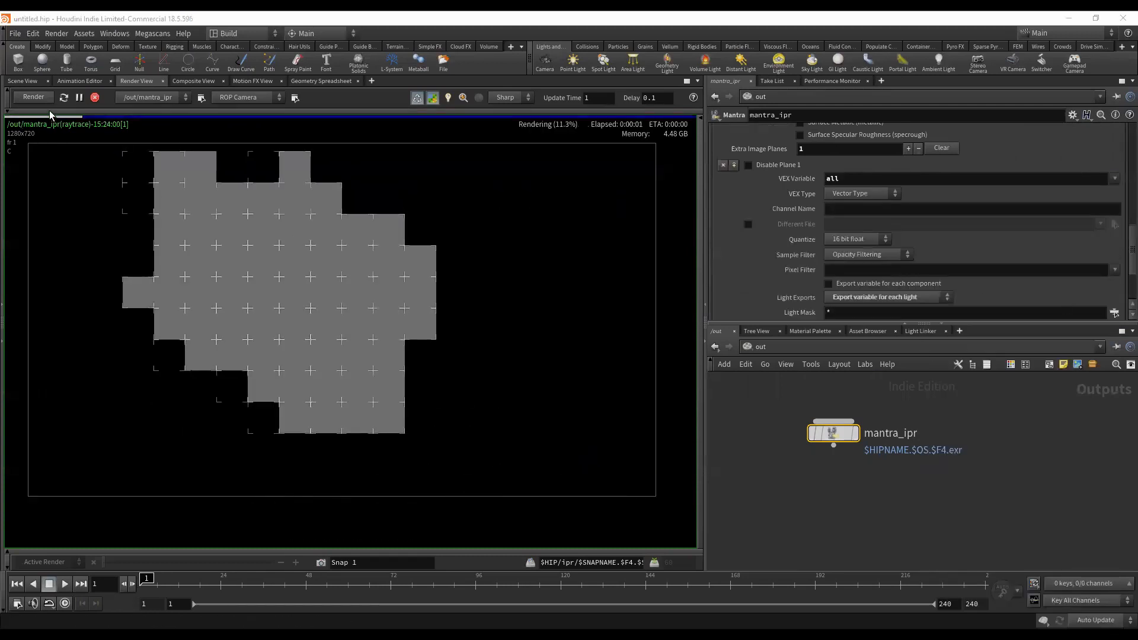
pyautogui.click(85, 116)
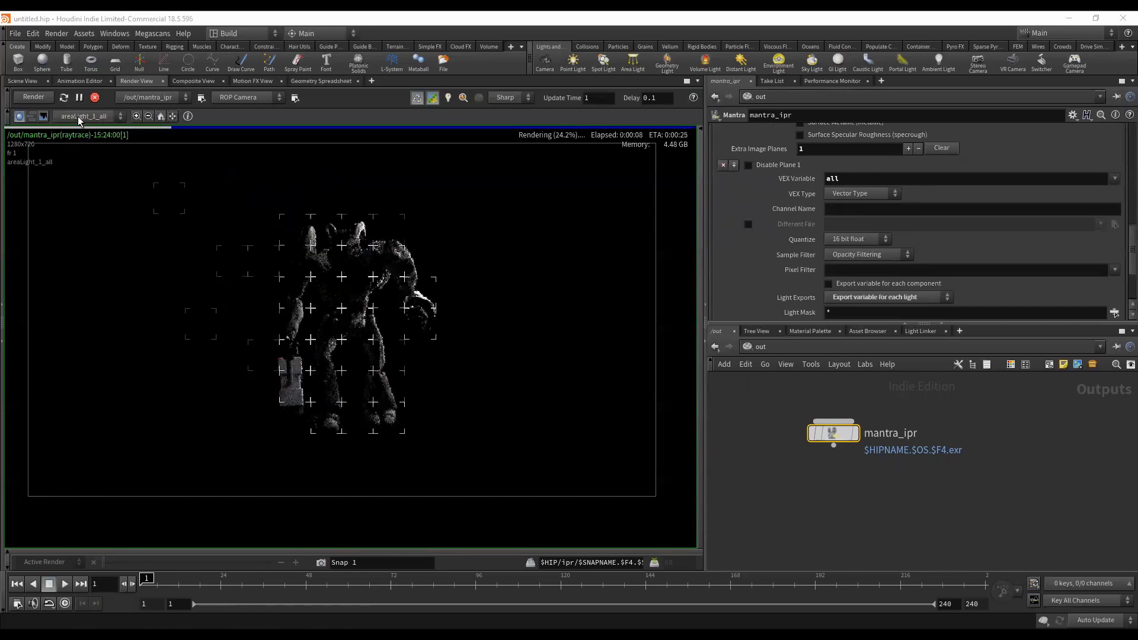
pyautogui.click(83, 116)
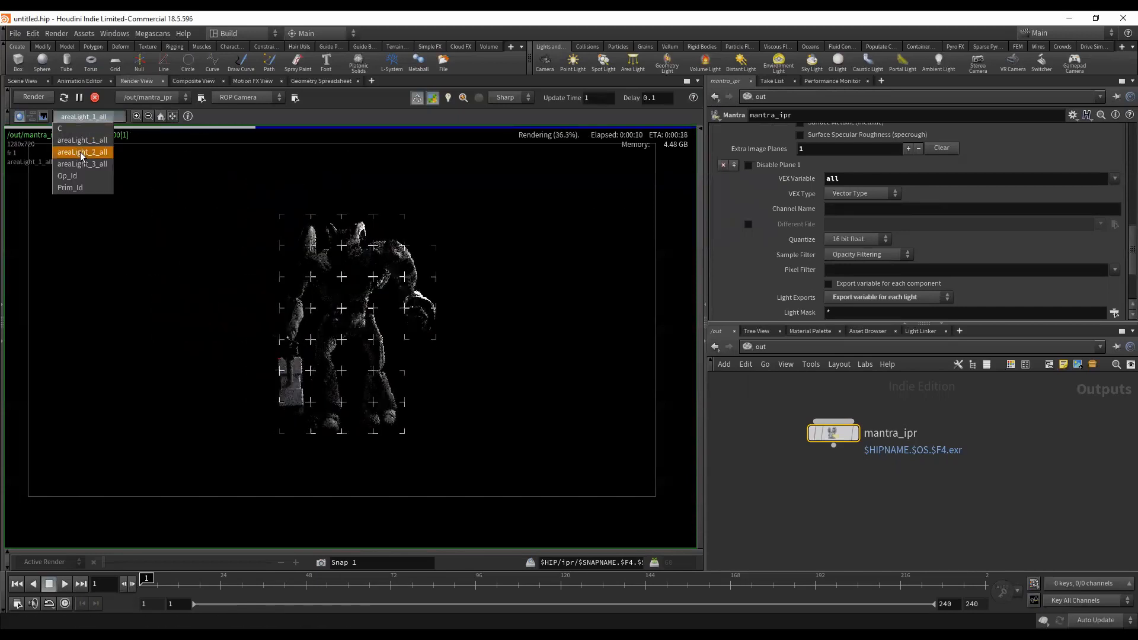
pyautogui.click(81, 152)
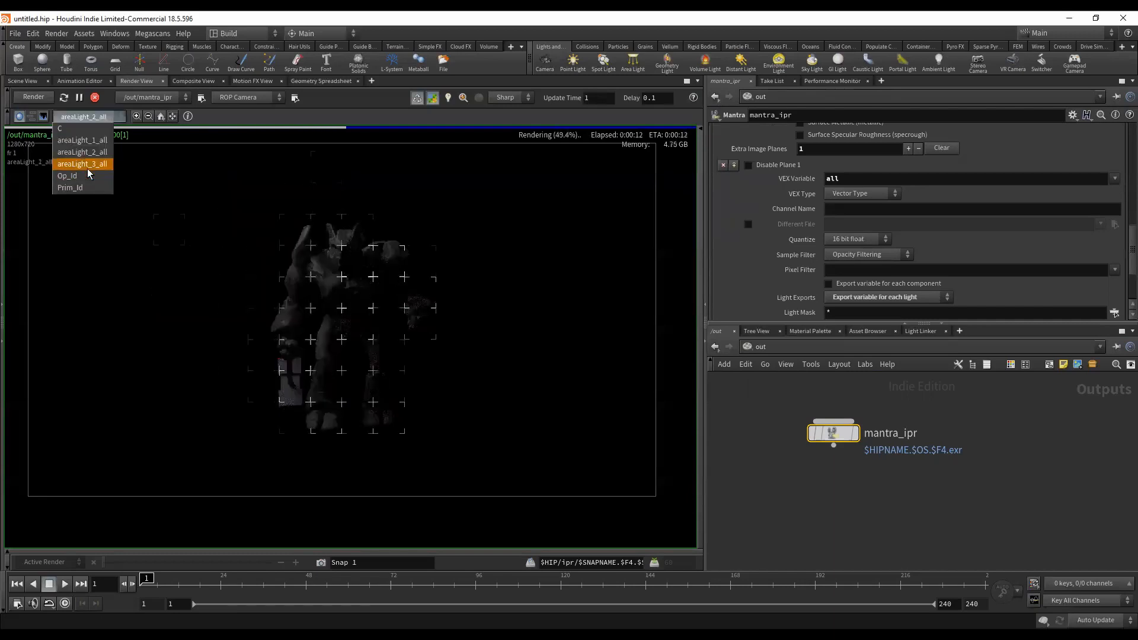
pyautogui.click(82, 164)
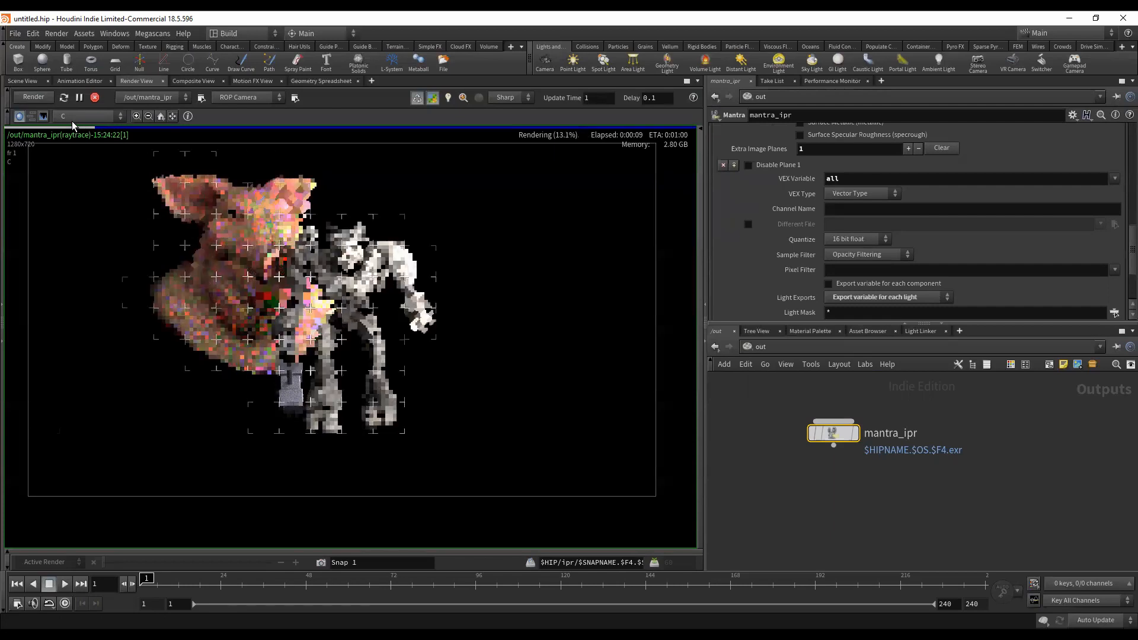
# - Display the areaLight_1_all and areaLight_2_all lighting passes in the Render View
pyautogui.click(87, 117)
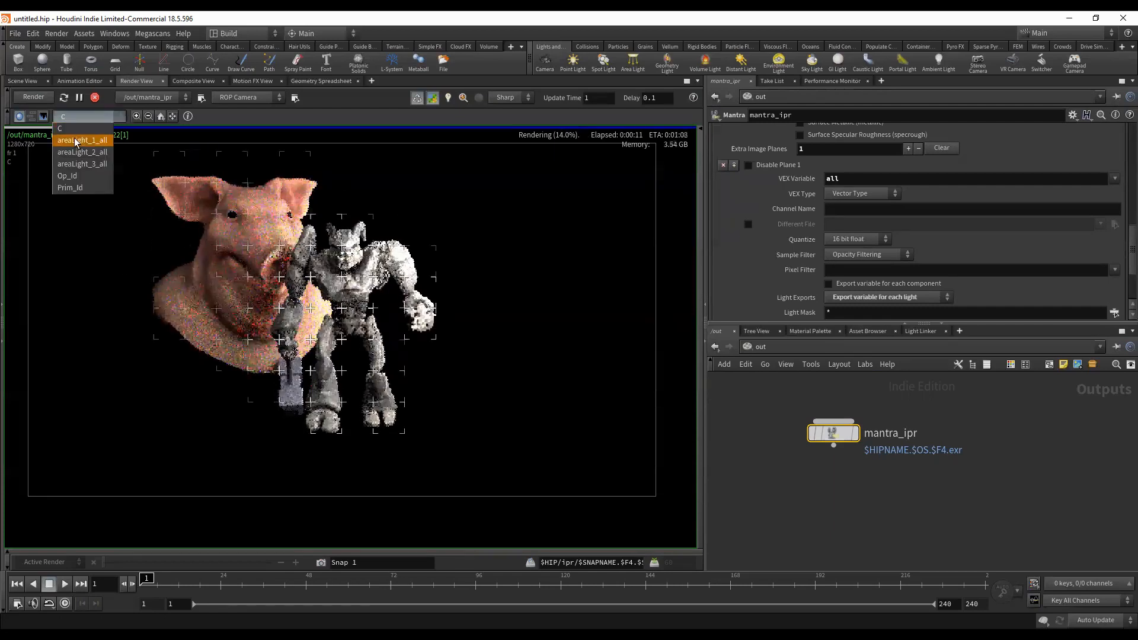
pyautogui.click(81, 140)
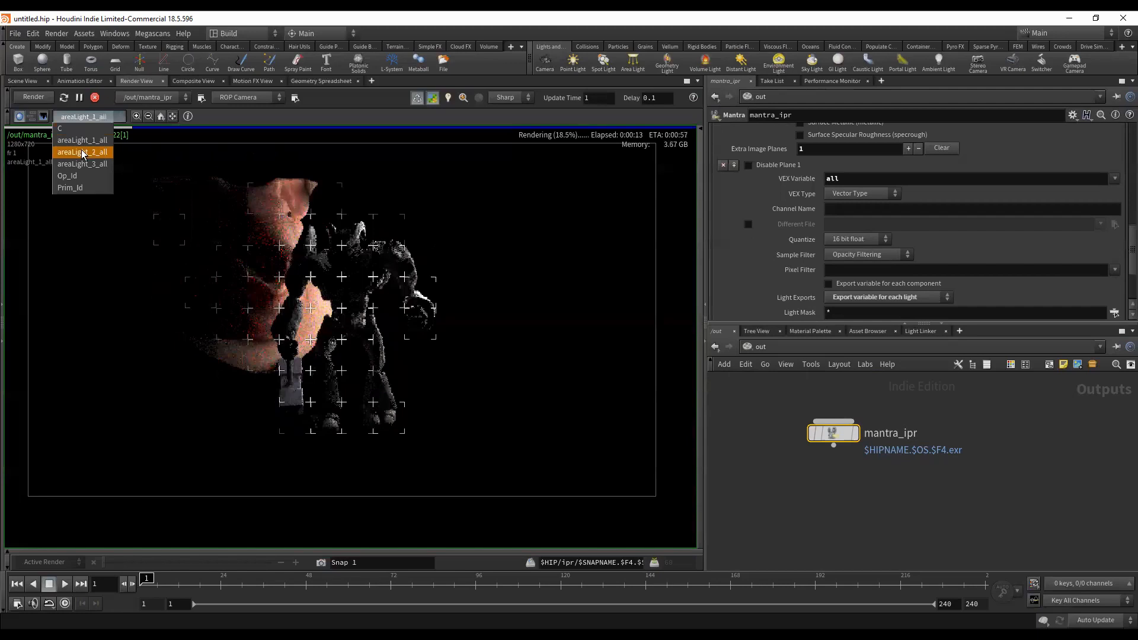
pyautogui.click(81, 151)
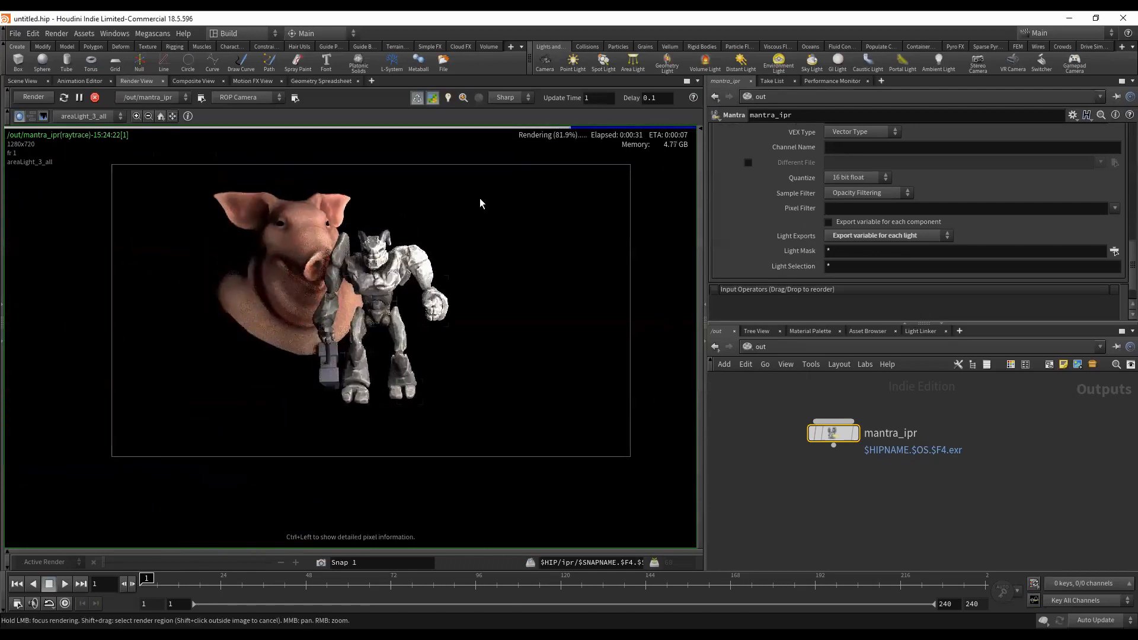
pyautogui.moveTo(476, 223)
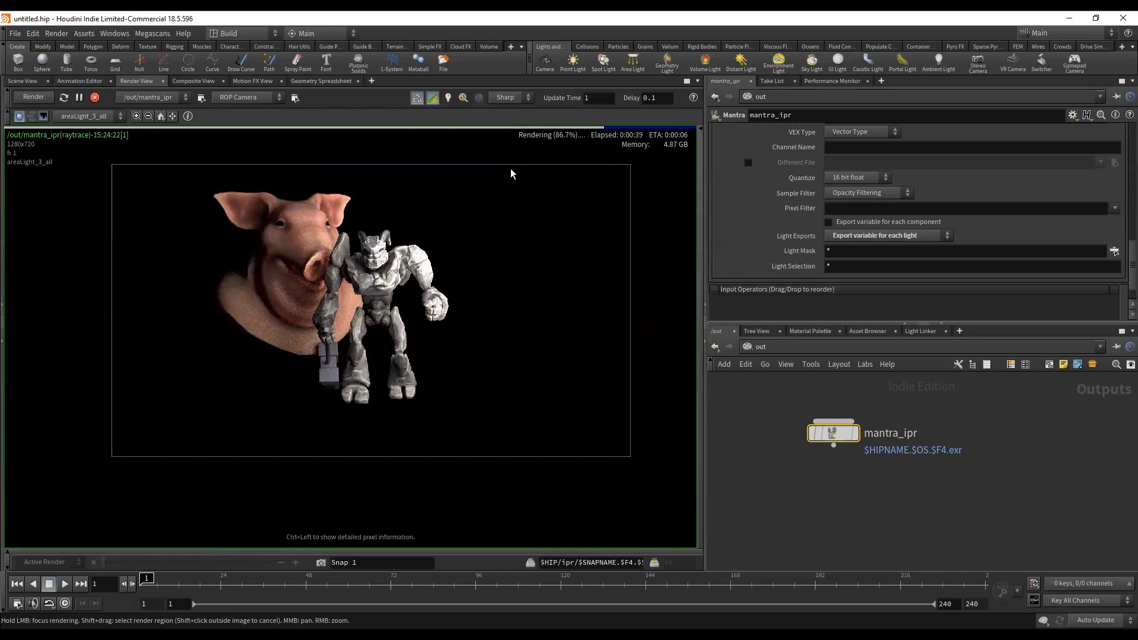
pyautogui.moveTo(454, 208)
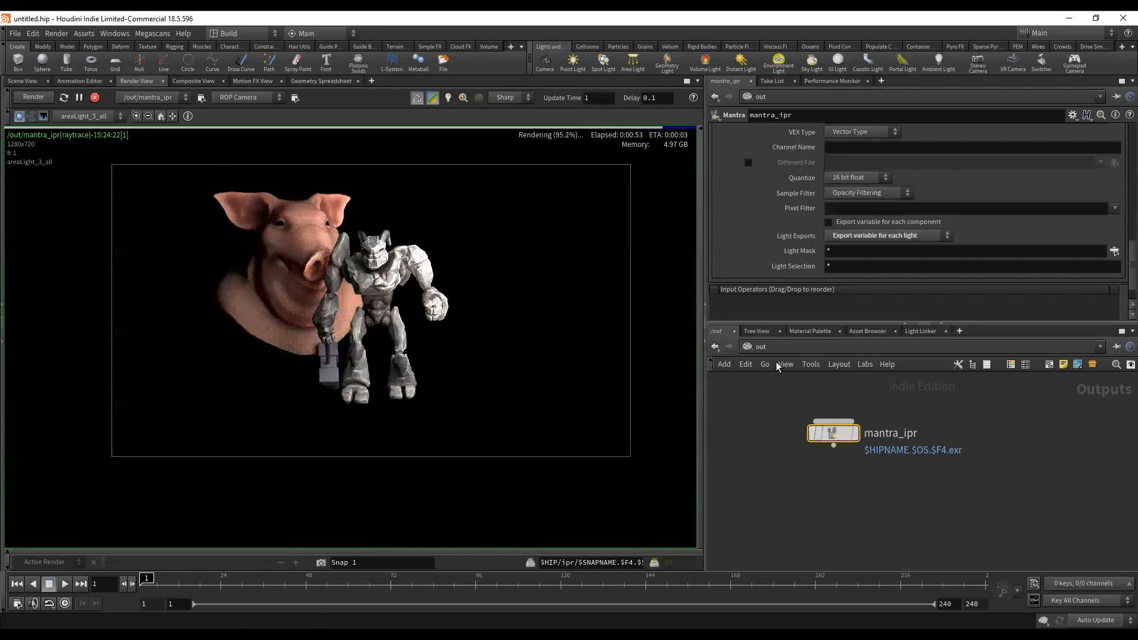
# - Jump the network view to obj and select areaLight_1
pyautogui.click(760, 346)
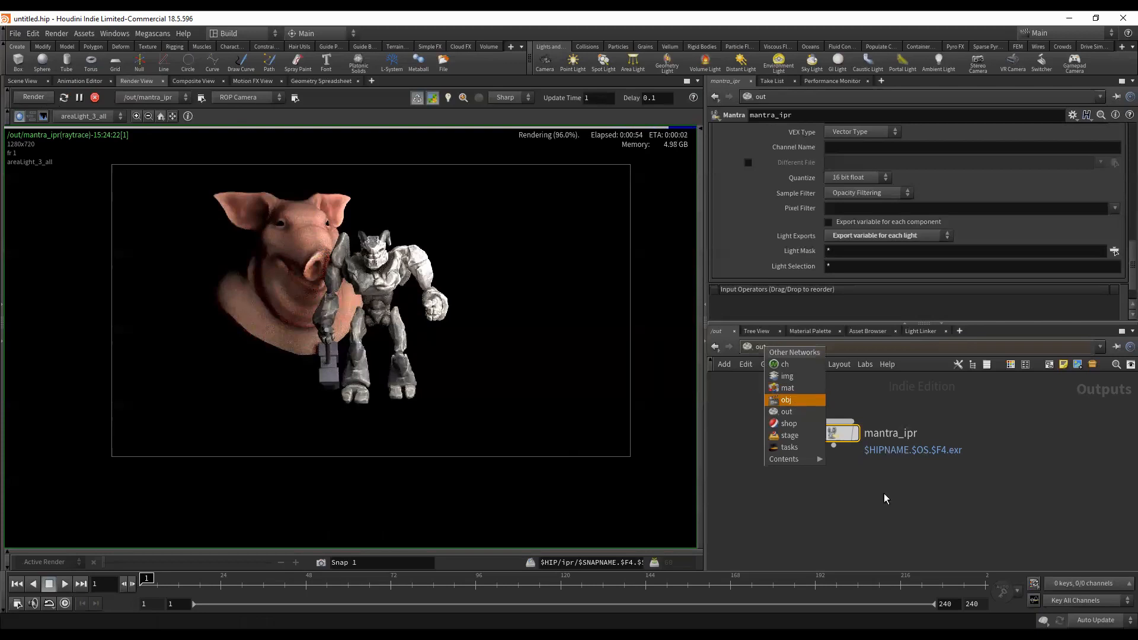
pyautogui.click(786, 399)
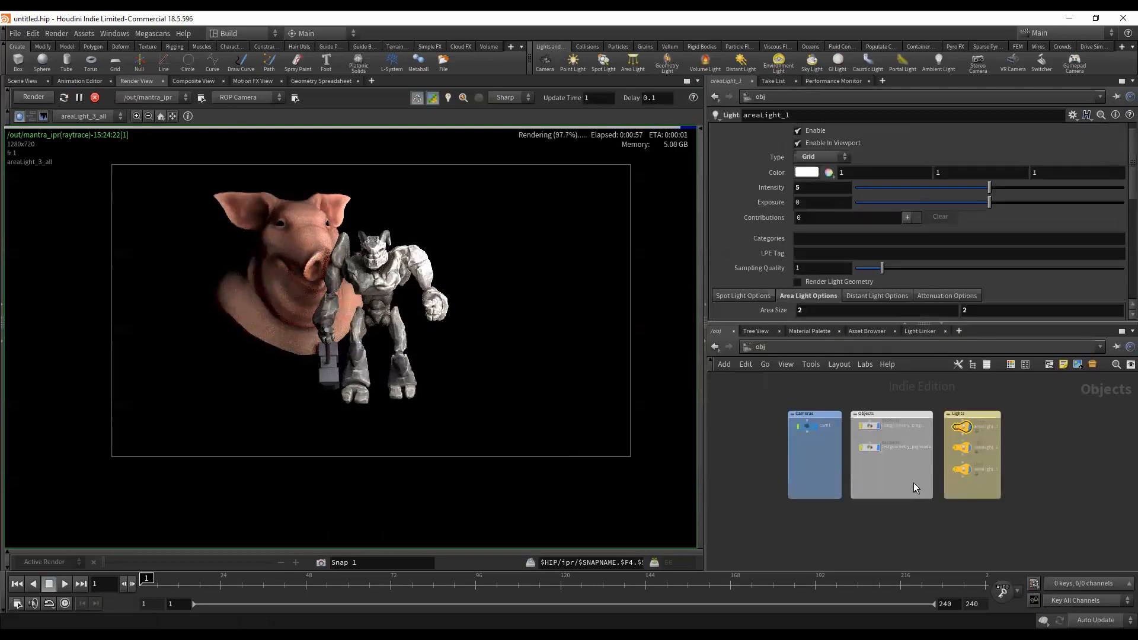
pyautogui.moveTo(905, 456)
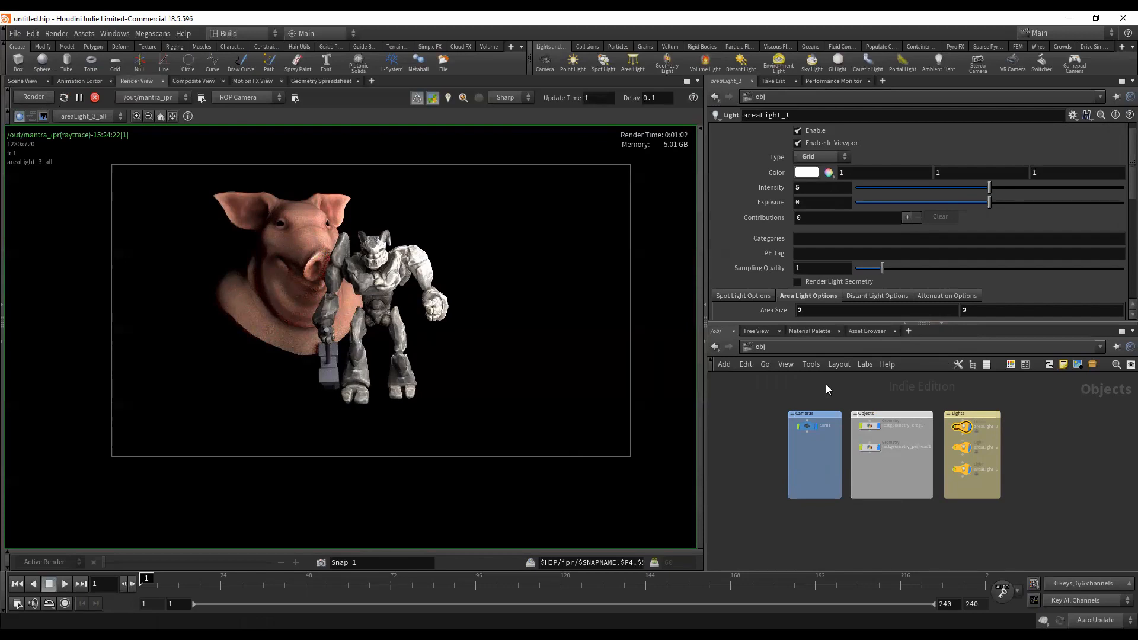
pyautogui.moveTo(920, 358)
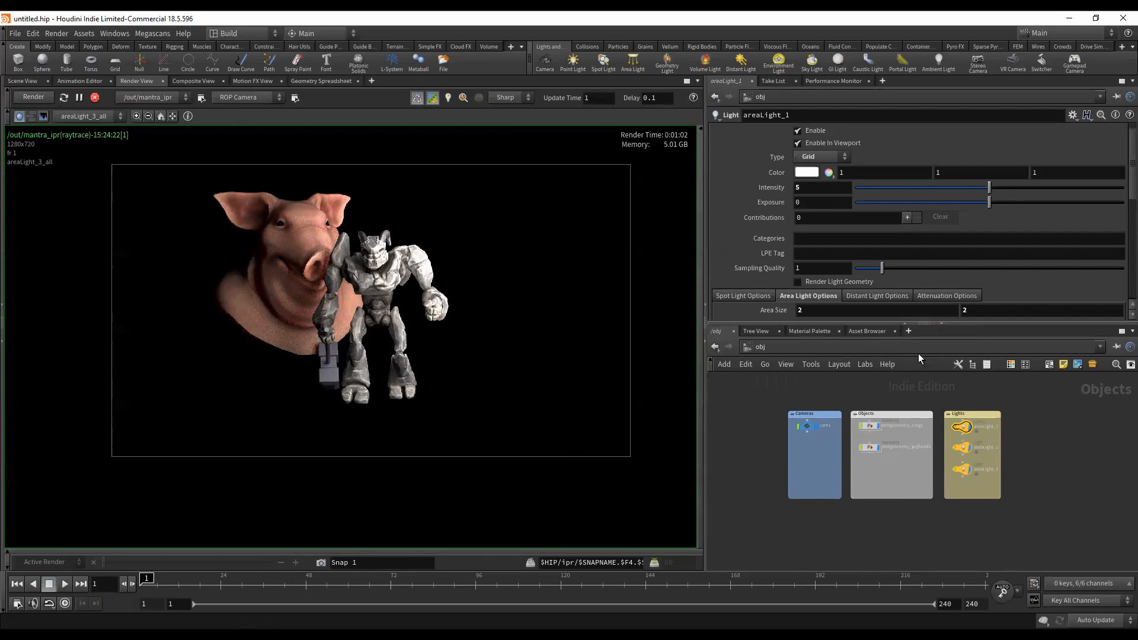
pyautogui.click(909, 331)
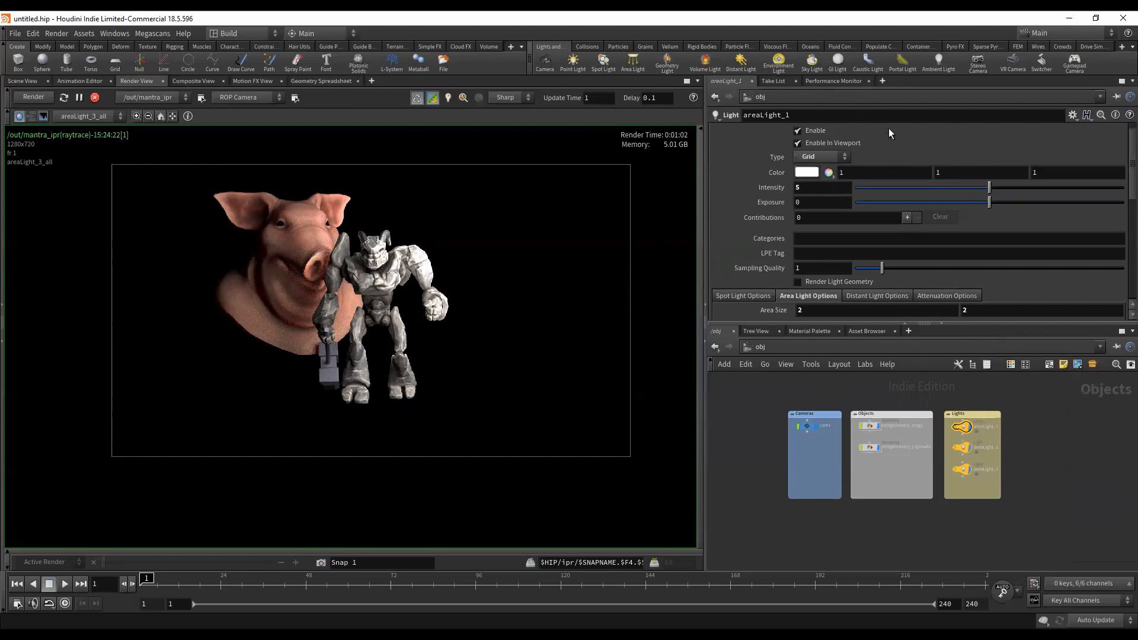
# - Add a Light Linker pane tab and expand obj under Lit Objects
pyautogui.click(882, 80)
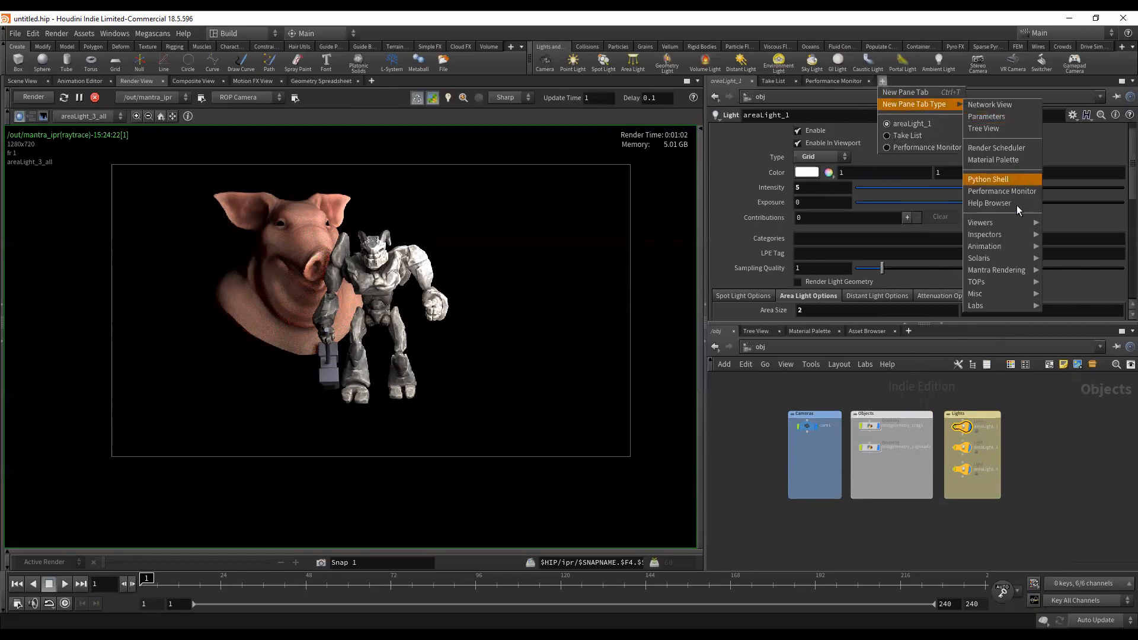
pyautogui.moveTo(996, 269)
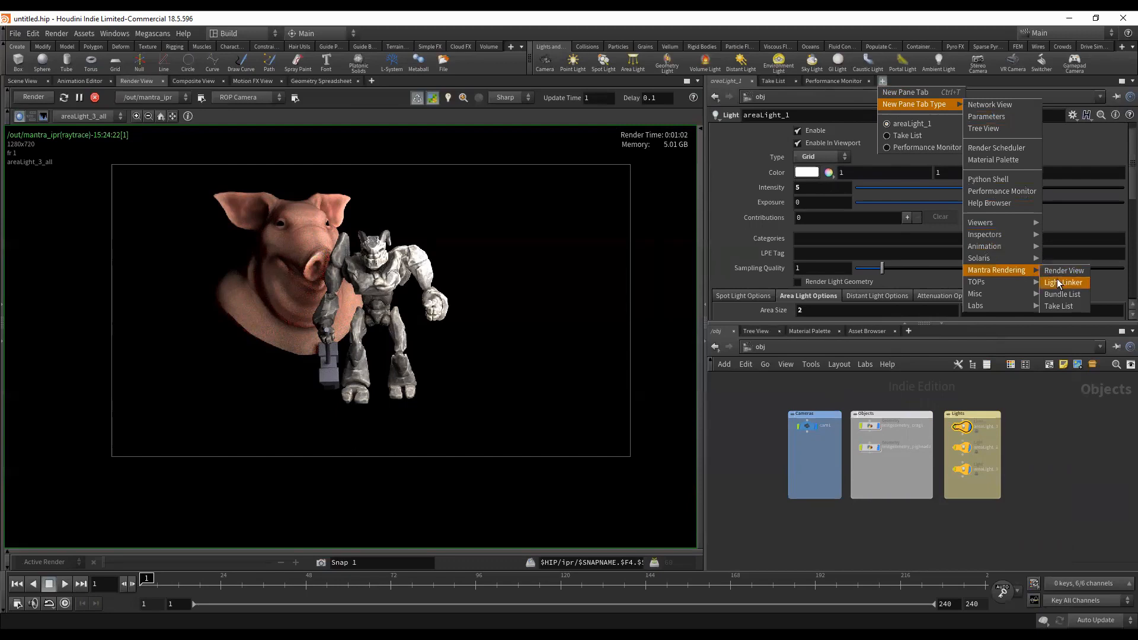
pyautogui.click(1063, 283)
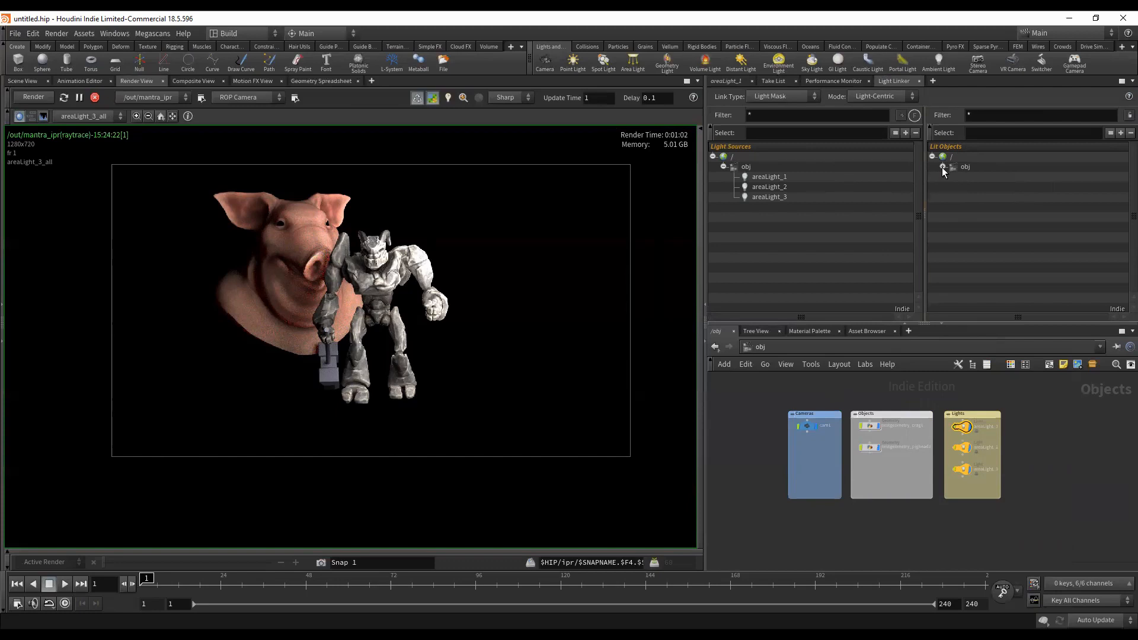
pyautogui.click(943, 168)
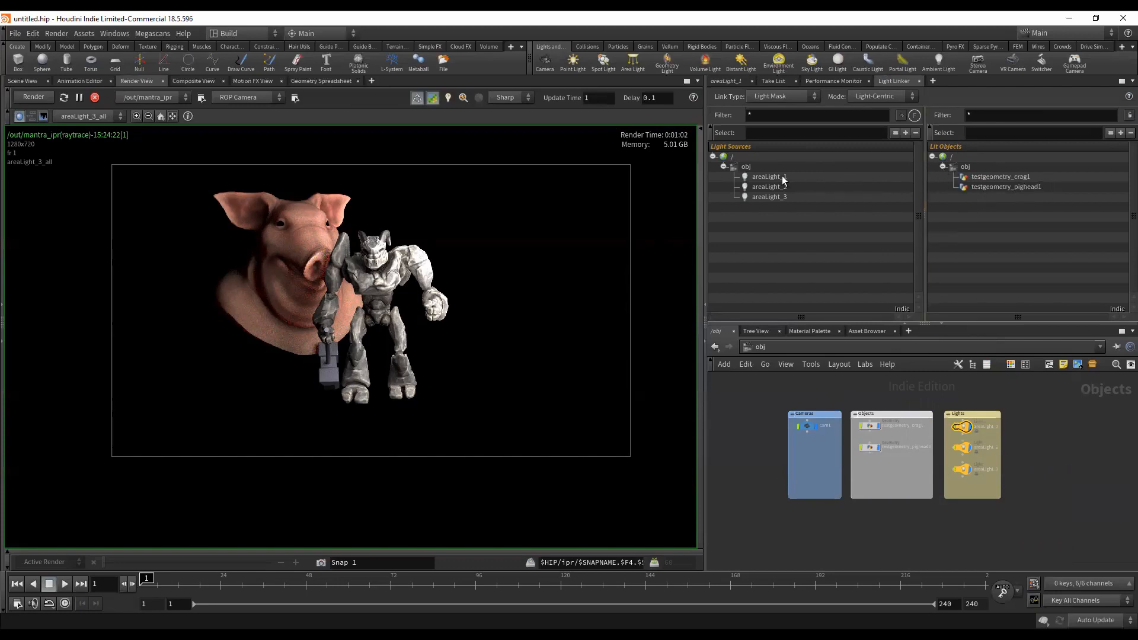
# - Select areaLight_1 in the Light Linker and toggle the crag's link on and off
pyautogui.click(770, 177)
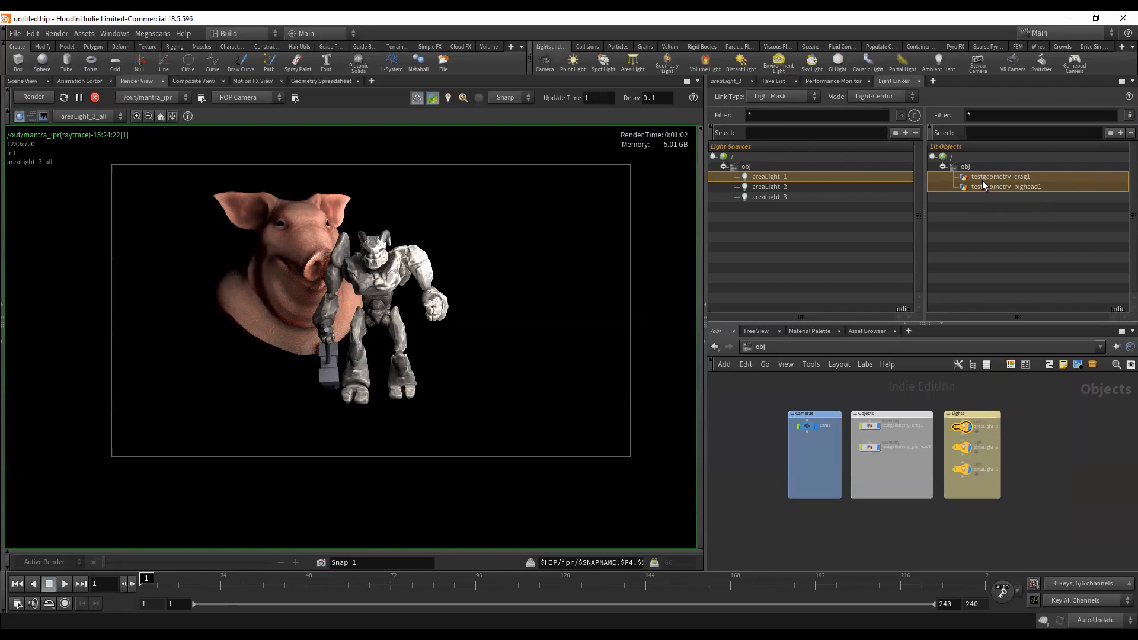
pyautogui.click(1007, 186)
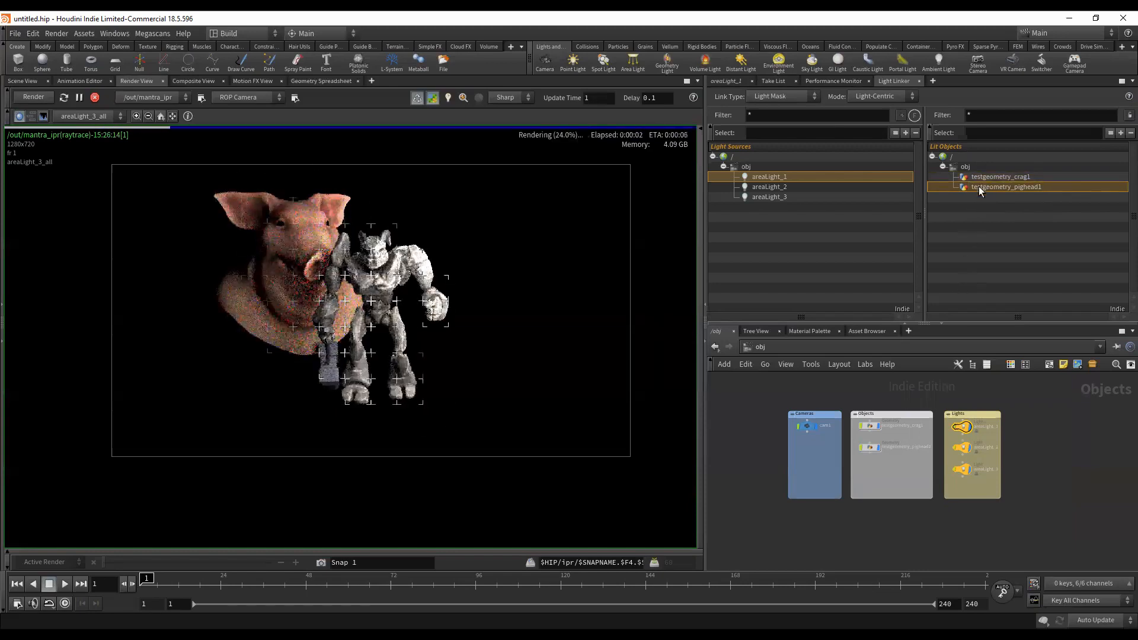
pyautogui.click(1000, 177)
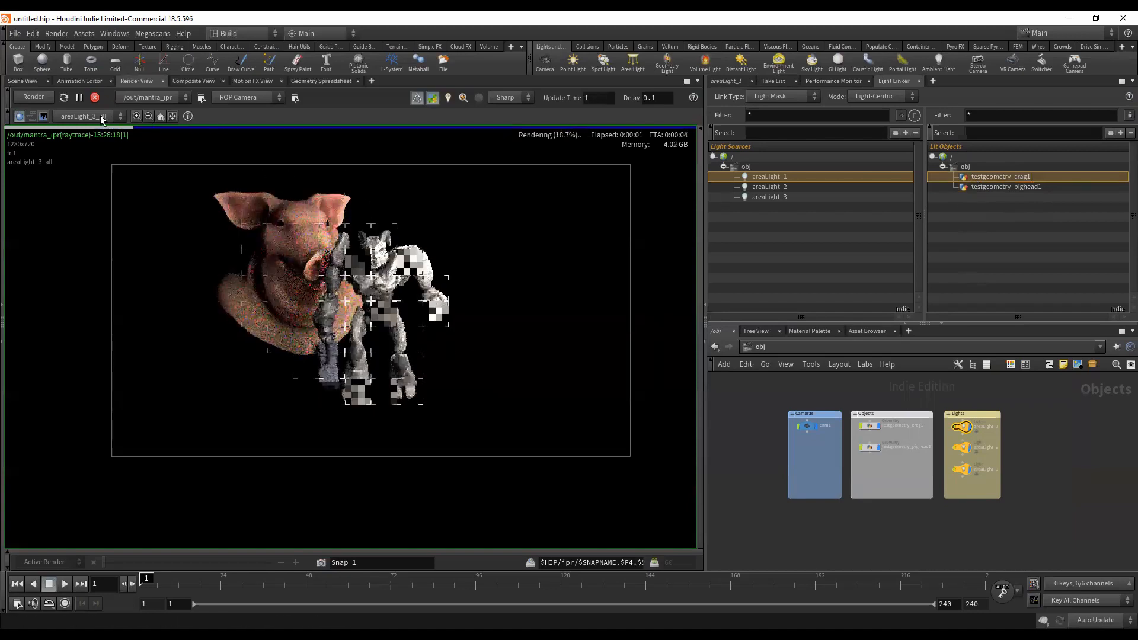
# - Show the areaLight_1_all pass and link areaLight_1 to the pig head only
pyautogui.click(82, 116)
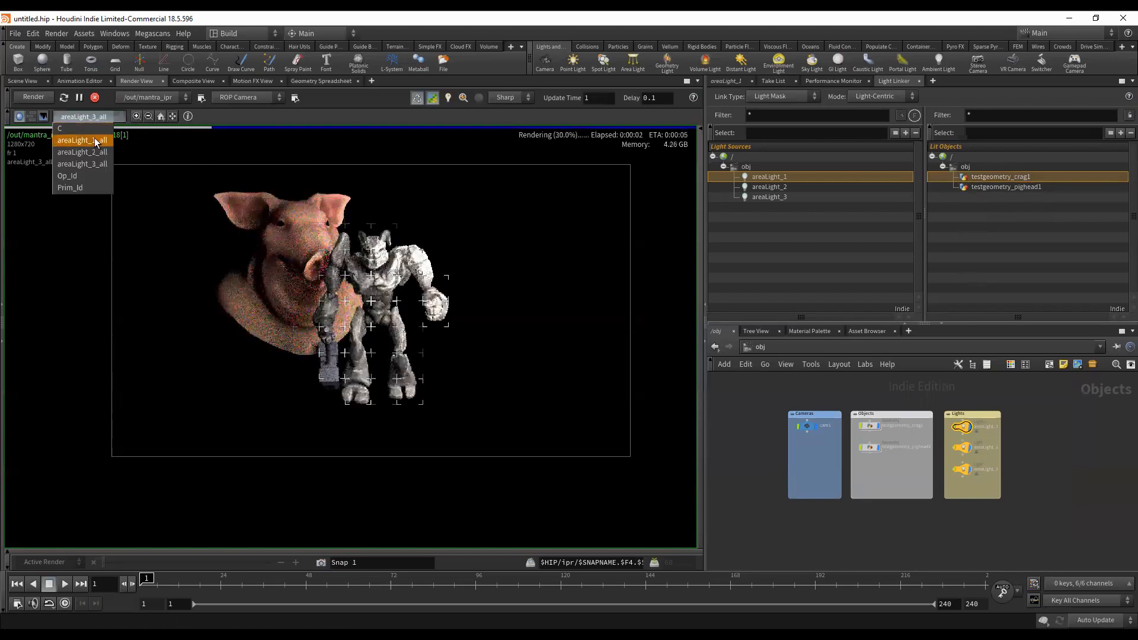
pyautogui.click(82, 140)
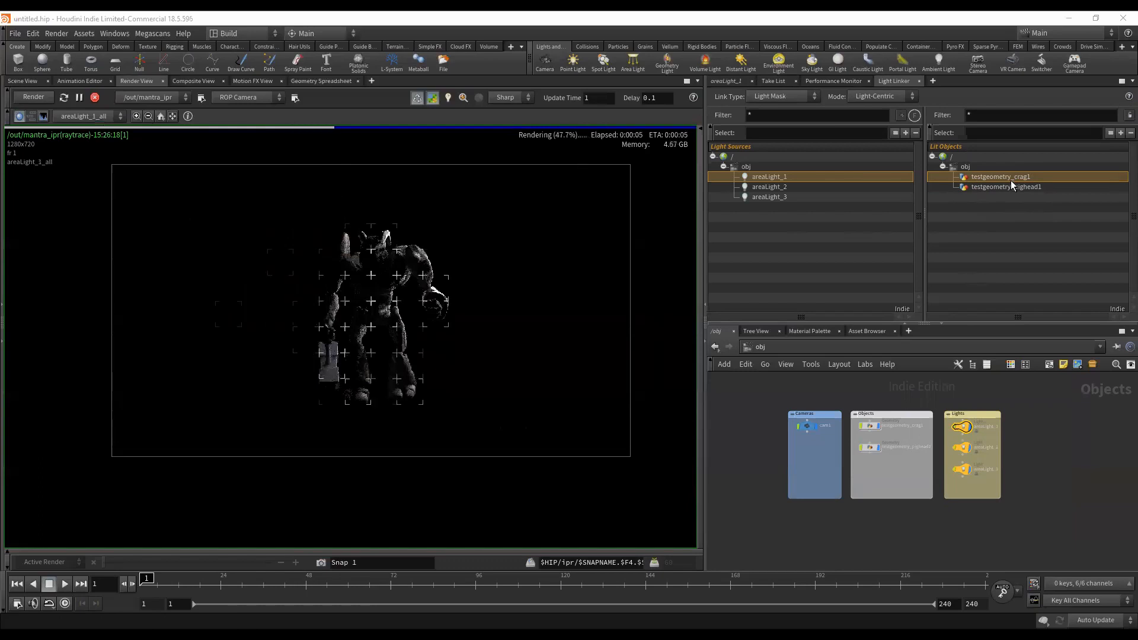
pyautogui.moveTo(307, 275)
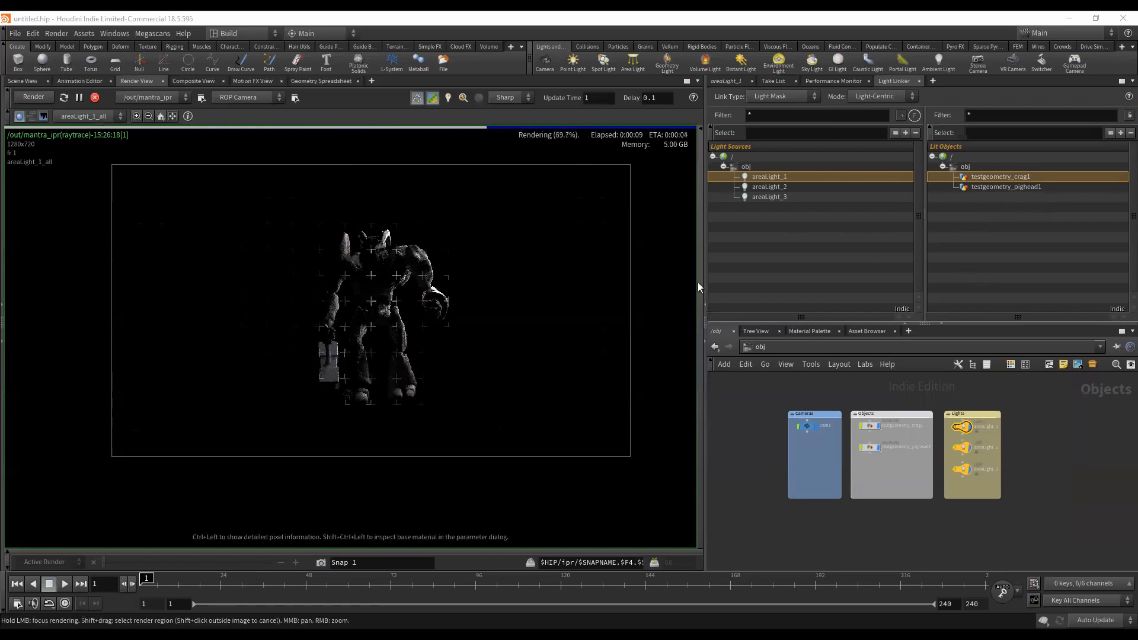
pyautogui.click(1007, 187)
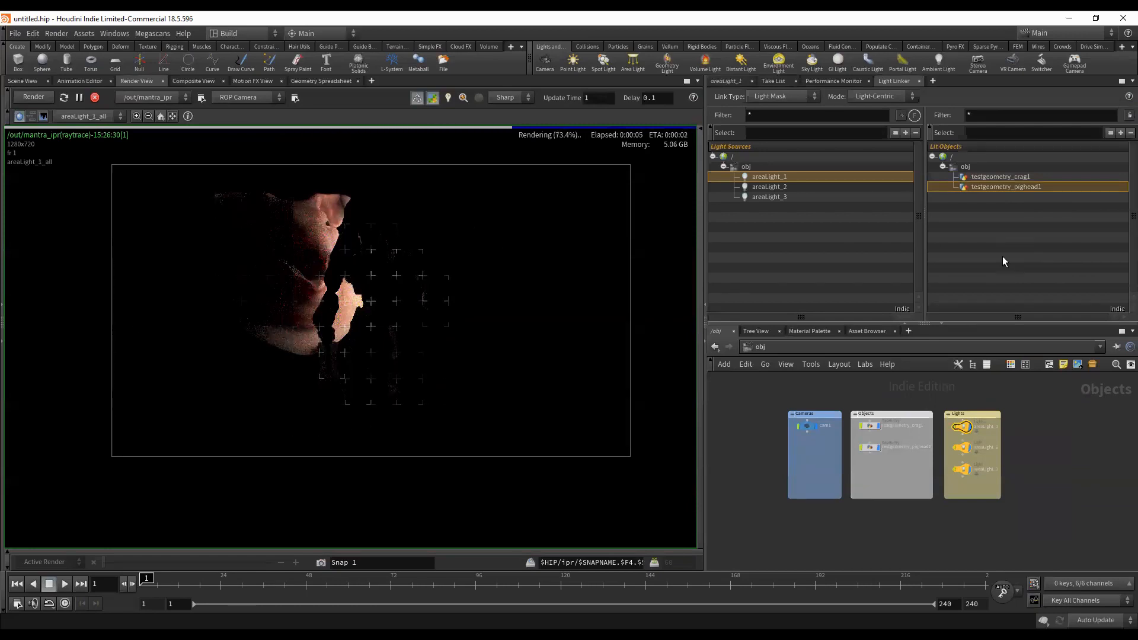
pyautogui.moveTo(595, 170)
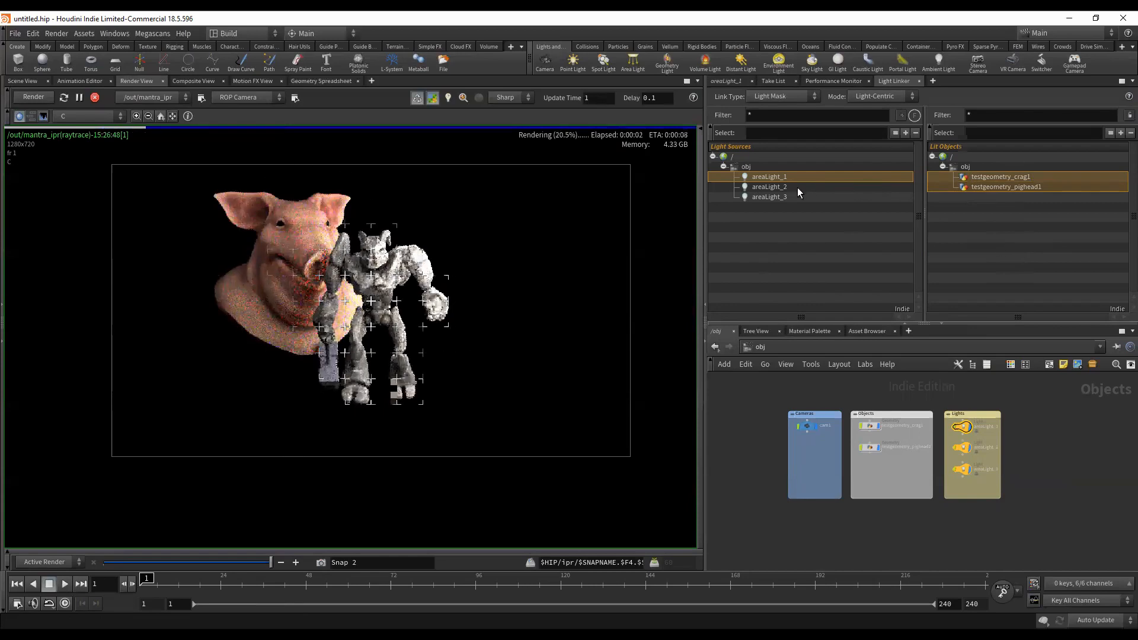
# - Select areaLight_2, re-render, and display the areaLight_3_all lighting pass
pyautogui.click(769, 187)
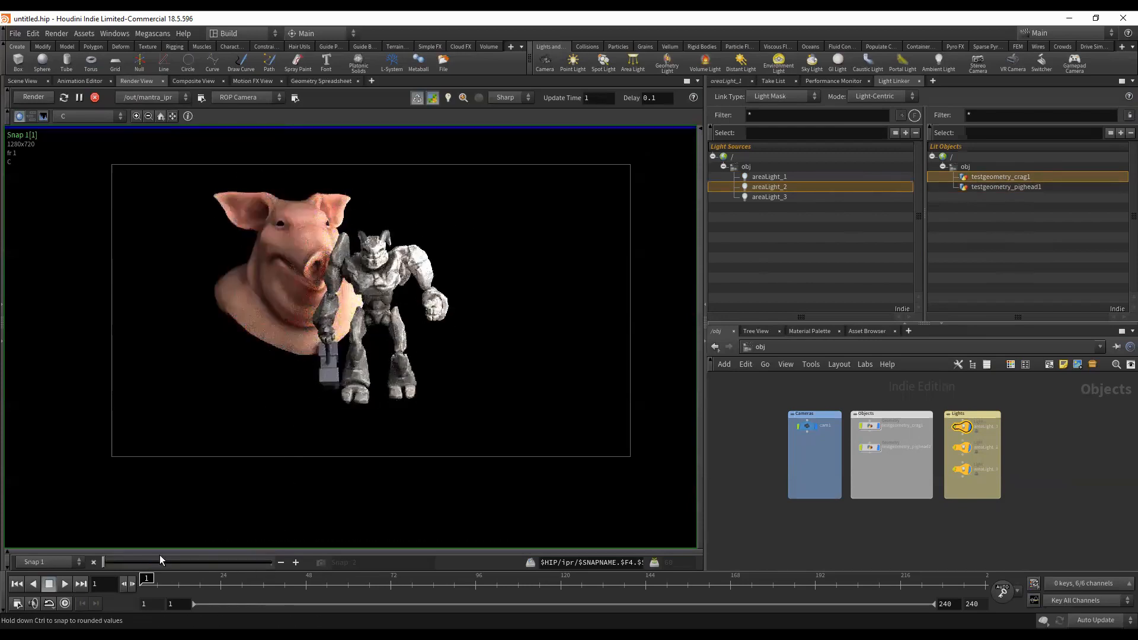
pyautogui.click(32, 96)
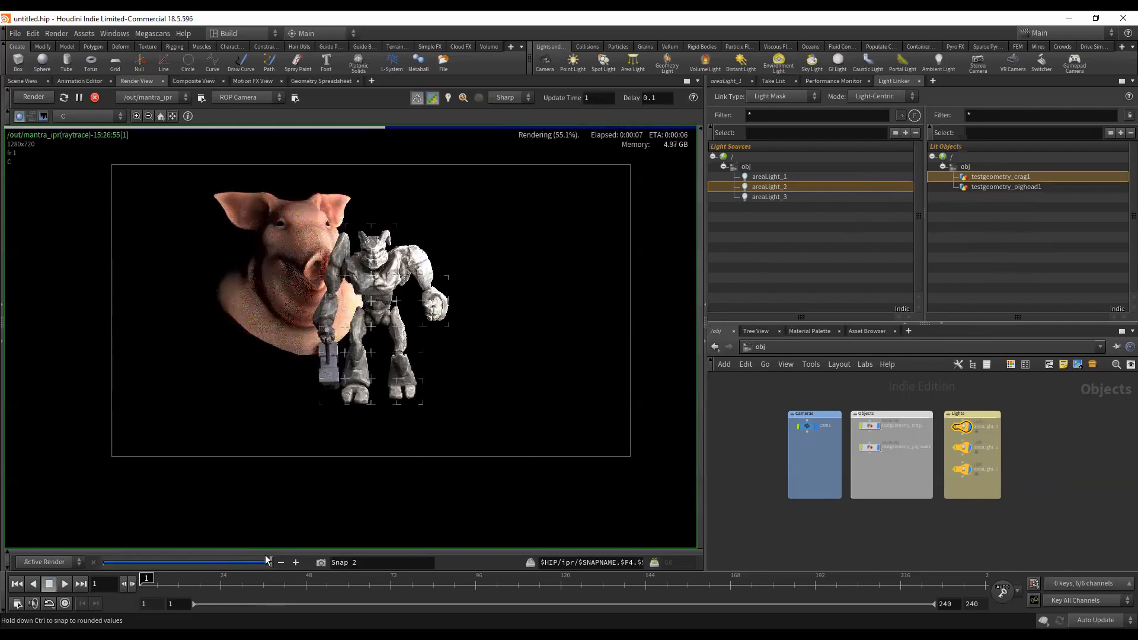
pyautogui.click(87, 116)
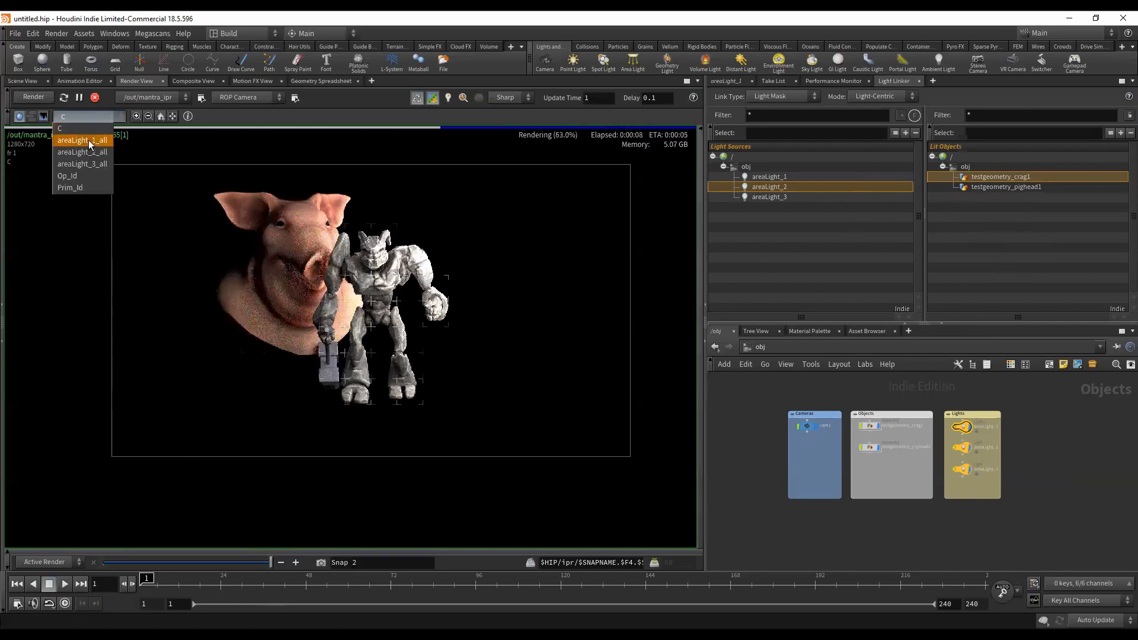
pyautogui.click(81, 140)
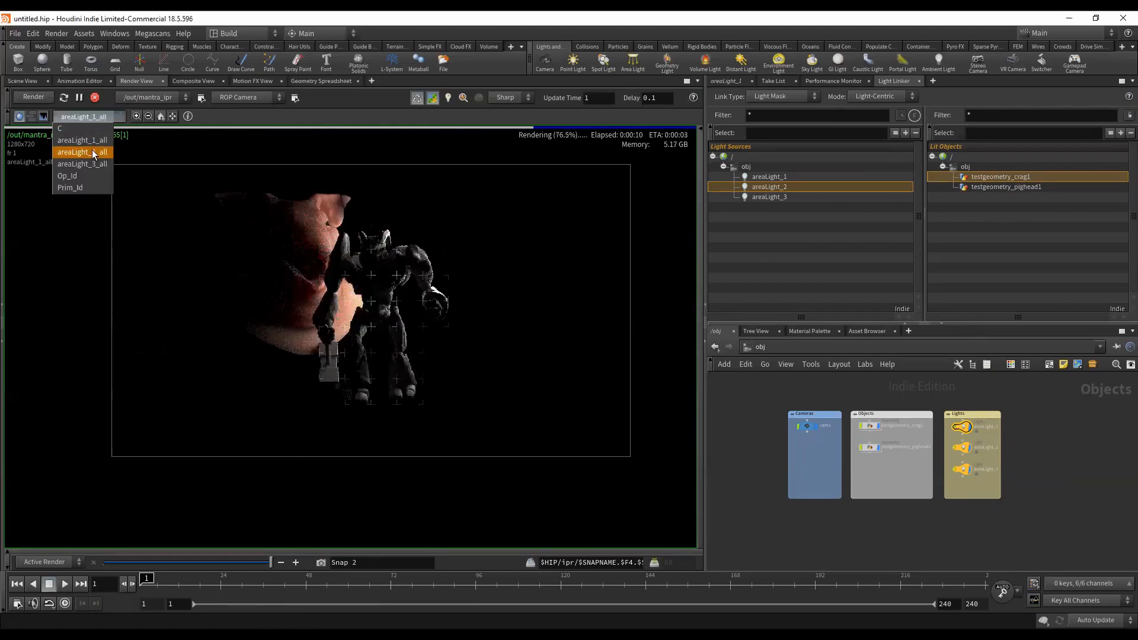
pyautogui.click(81, 152)
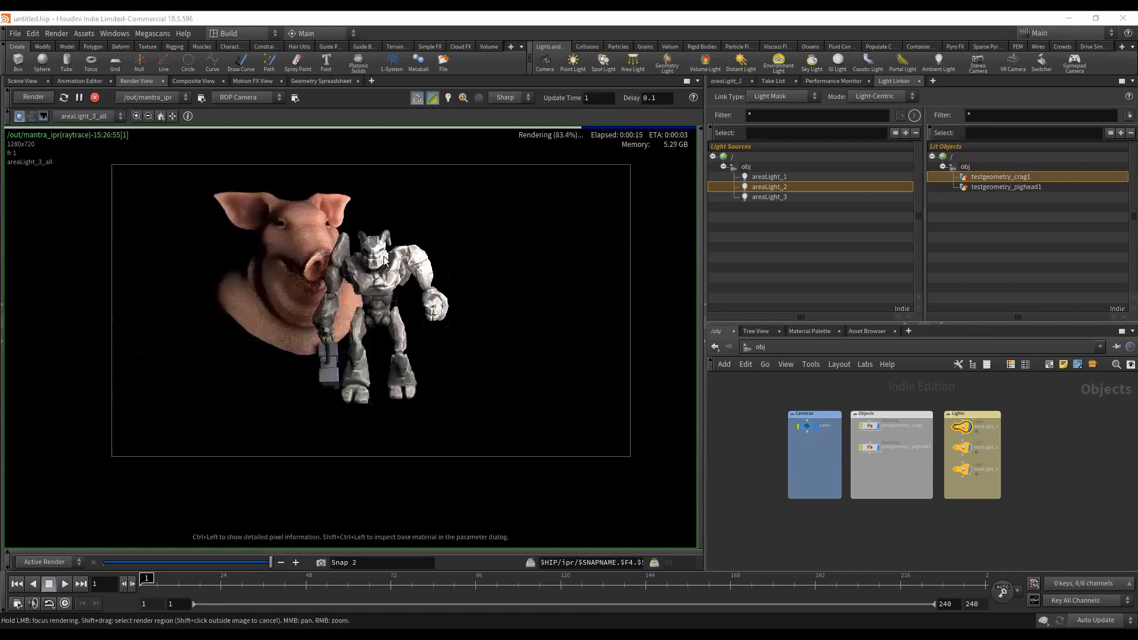
pyautogui.moveTo(433, 266)
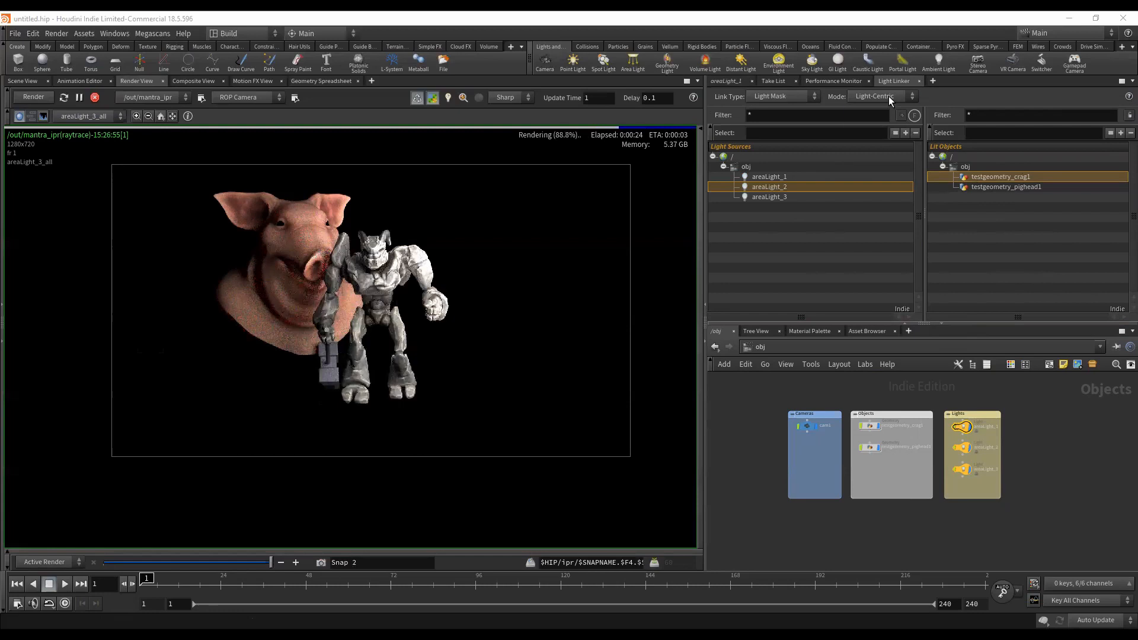
# - Switch the Light Linker to Object-Centric, select testgeometry_crag1, and view the C beauty pass
pyautogui.click(879, 96)
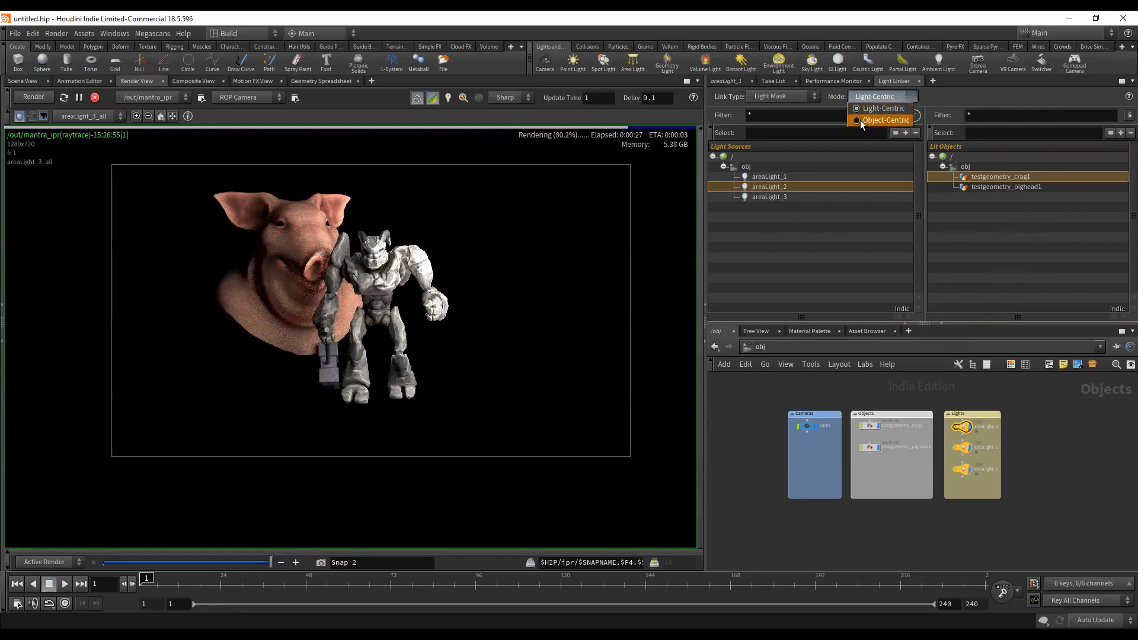
pyautogui.click(885, 120)
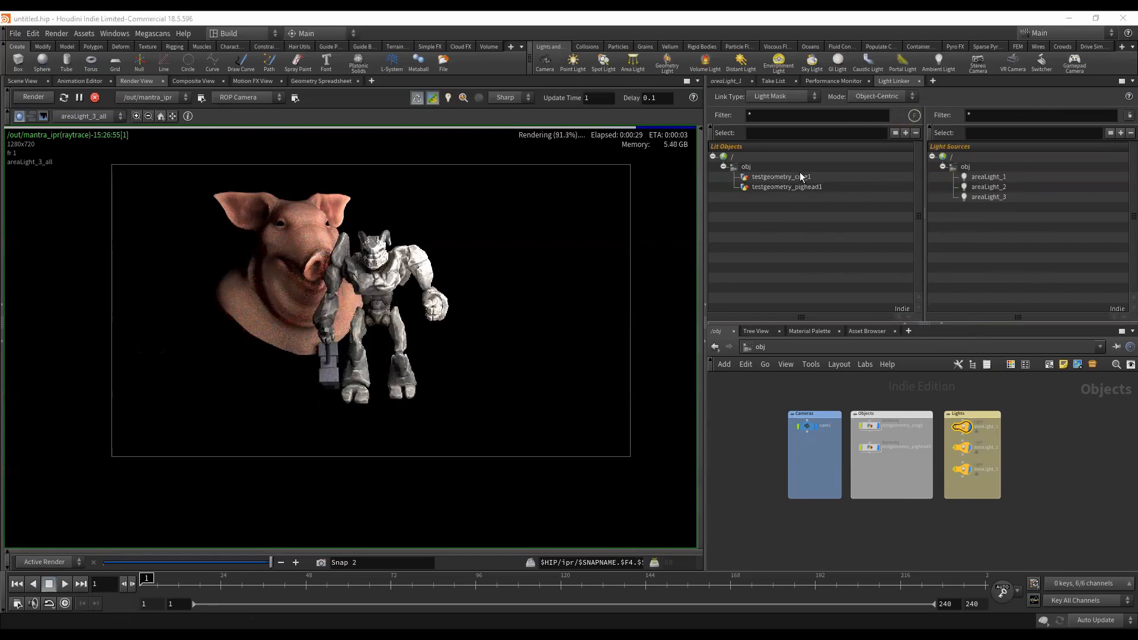
pyautogui.click(780, 177)
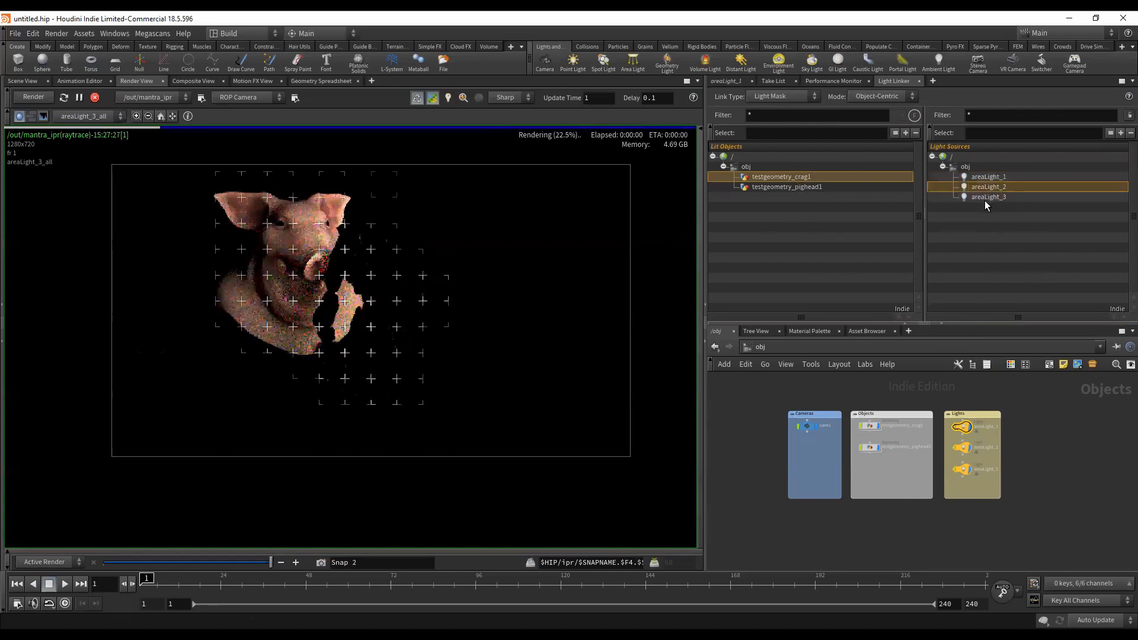
pyautogui.click(87, 116)
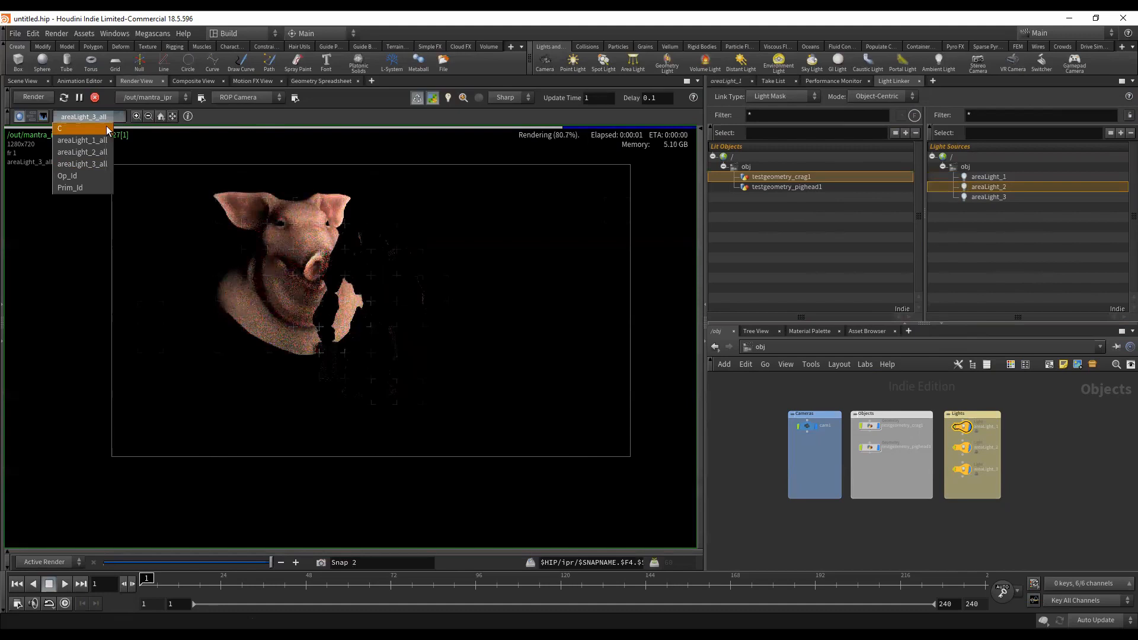
pyautogui.click(59, 128)
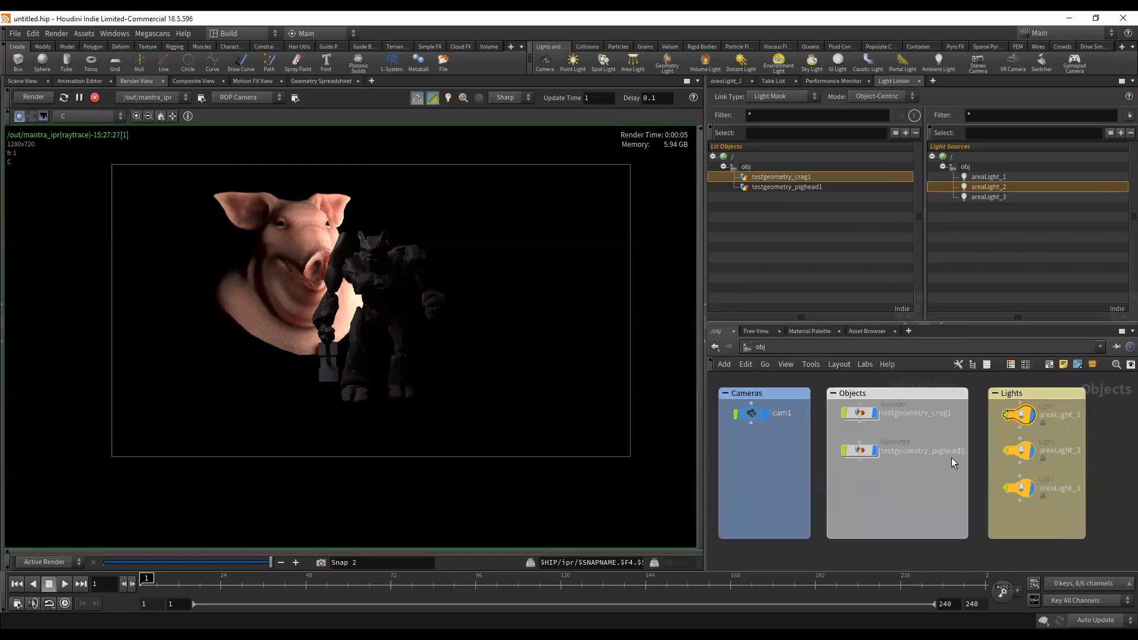
pyautogui.click(859, 412)
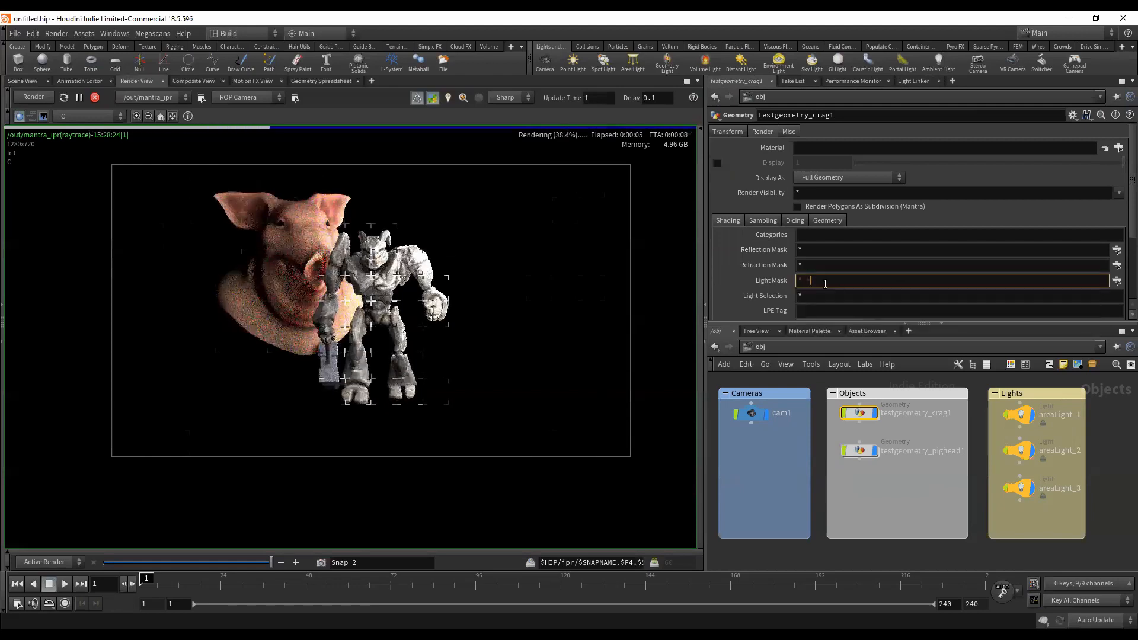
# - Set the crag's Light Mask to '* ^areaLight_2', view the areaLight_2_all pass, and select testgeometry_pighead1
pyautogui.write('*a')
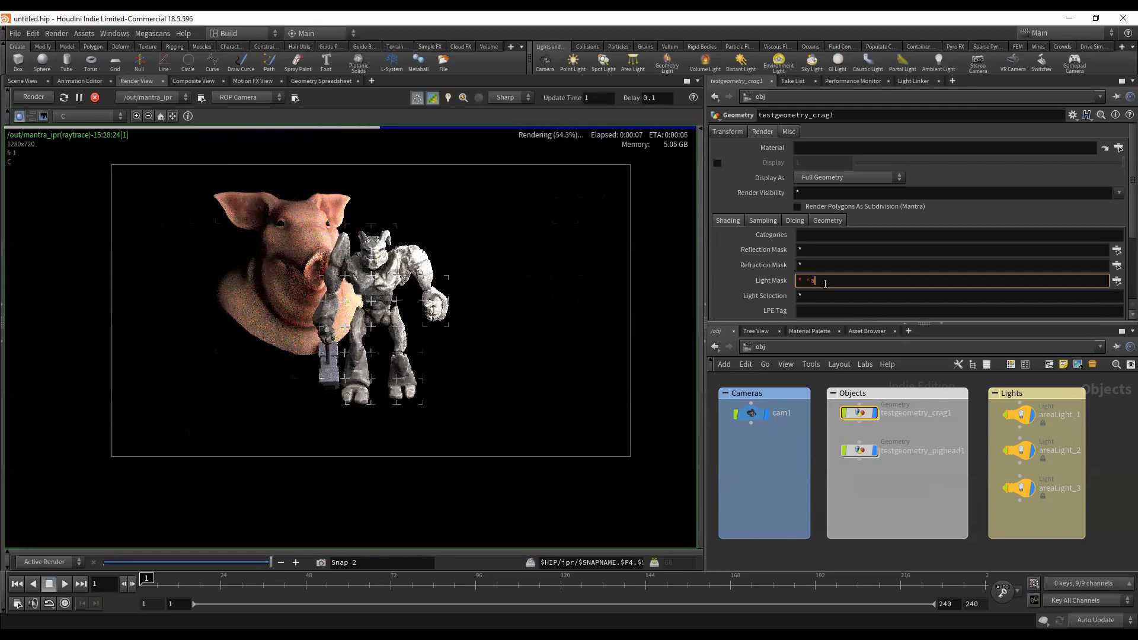
pyautogui.write('areaLight_2')
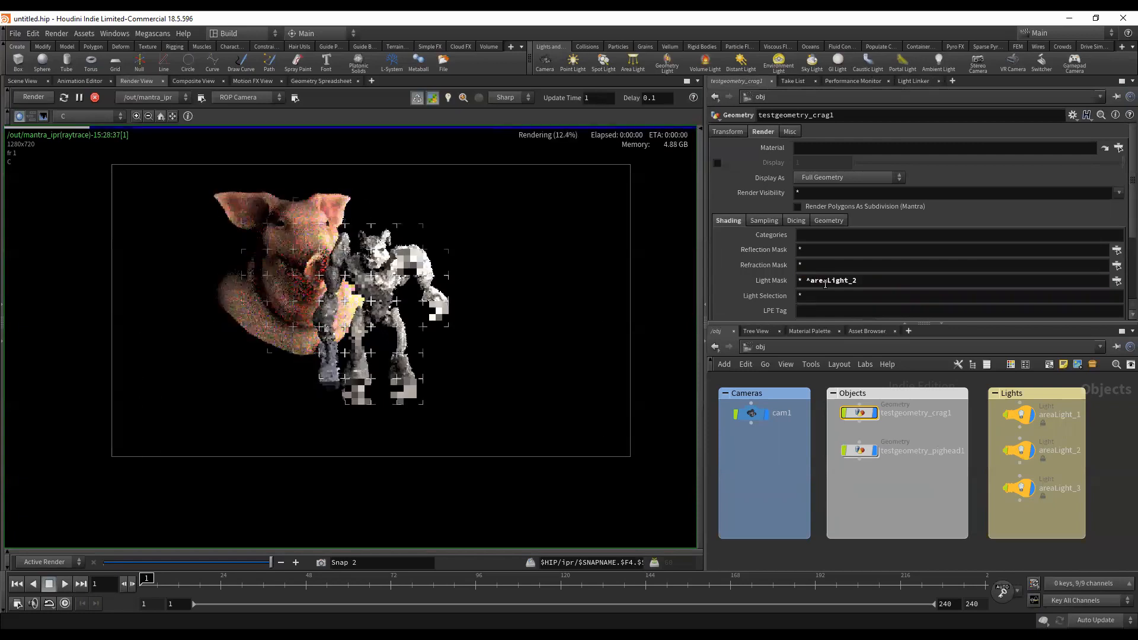
pyautogui.click(88, 116)
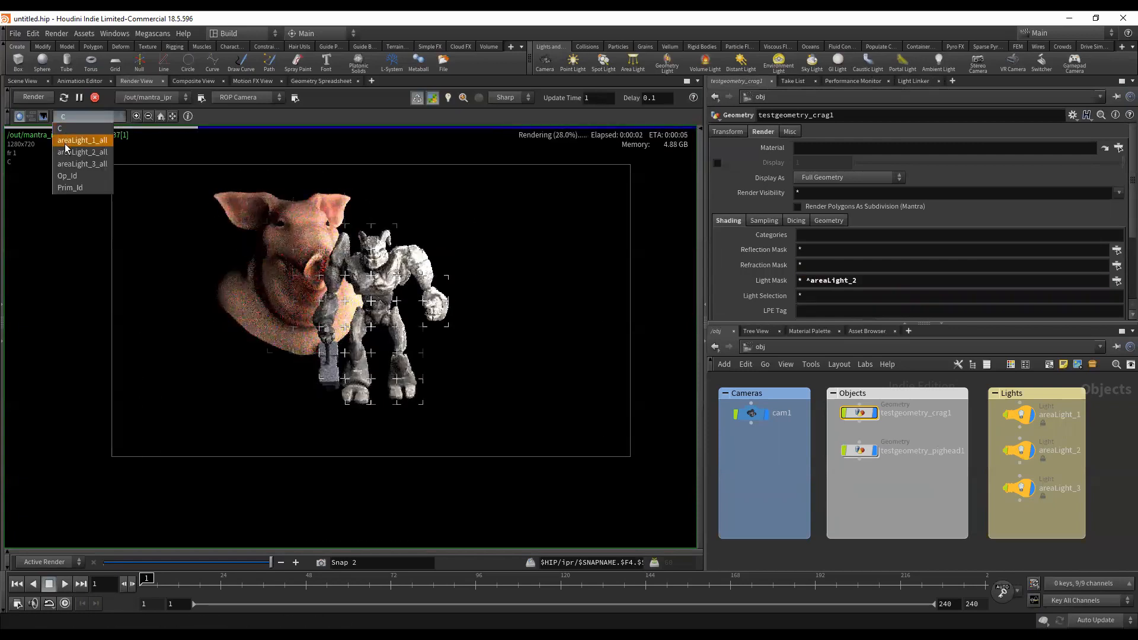
pyautogui.click(81, 152)
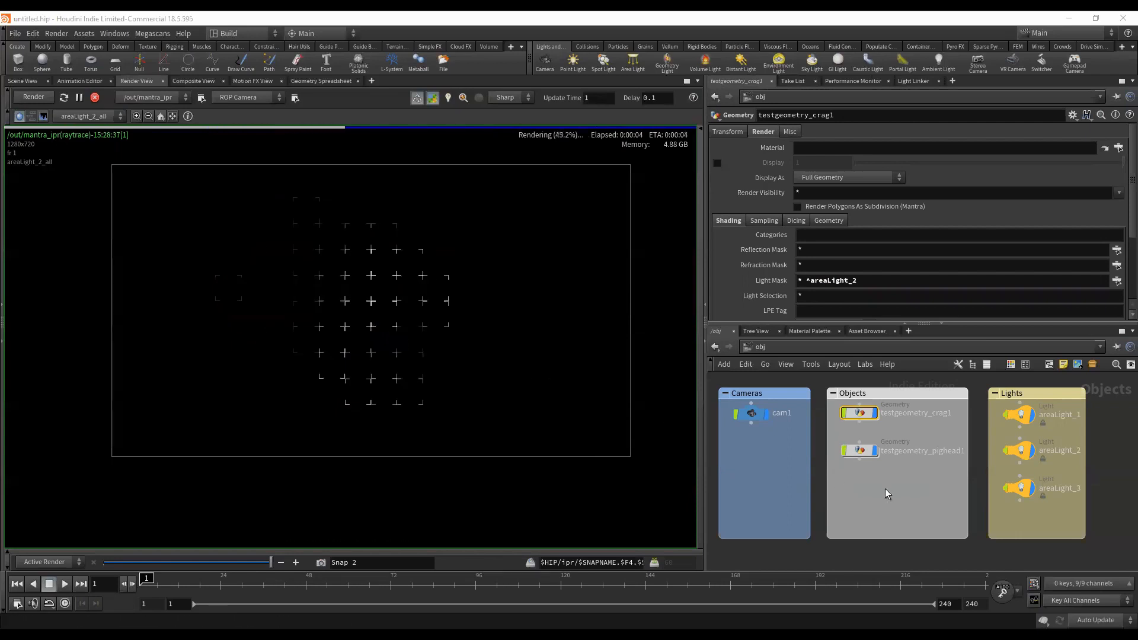
pyautogui.click(860, 451)
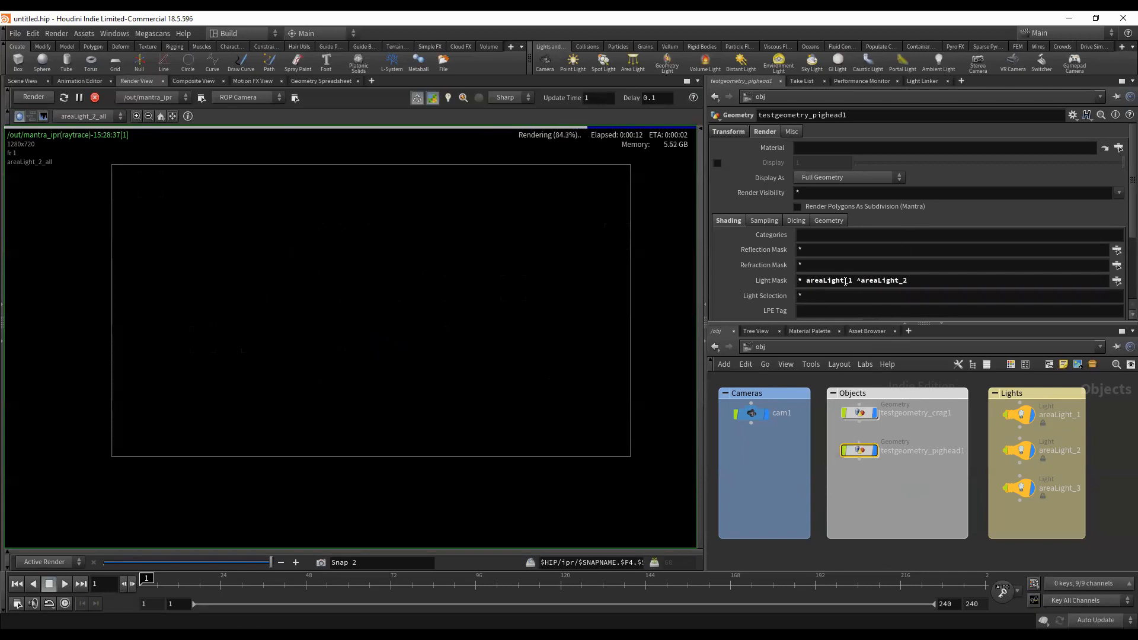
# - Edit pighead1's Light Mask to '* areaLight_1 ^areaLight_2' and return to the C beauty pass
pyautogui.click(834, 280)
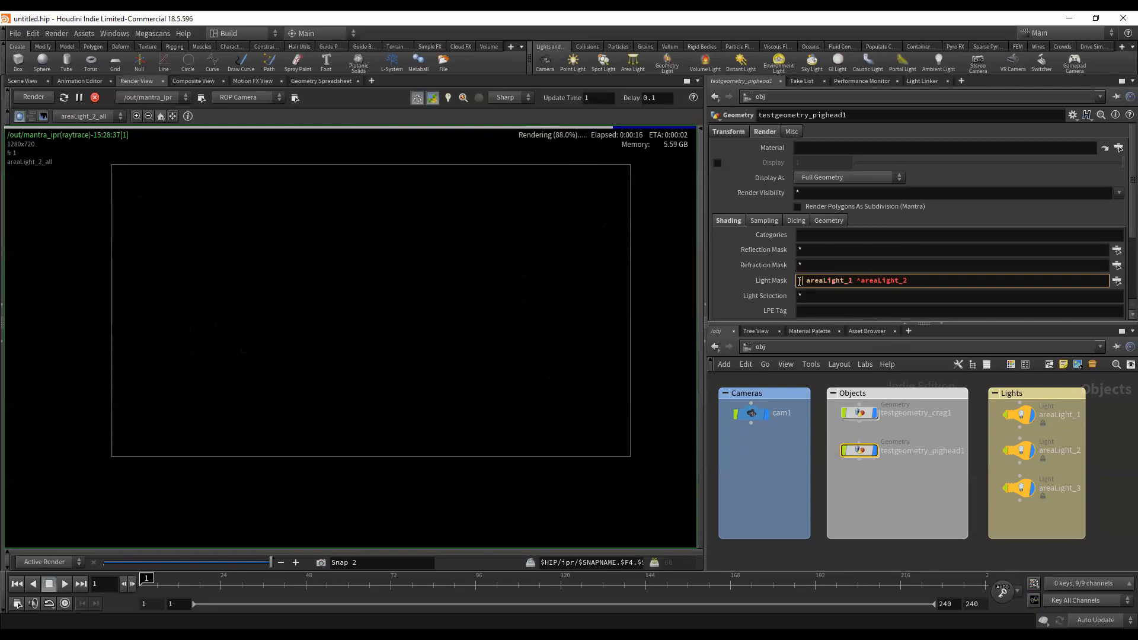
pyautogui.doubleClick(828, 280)
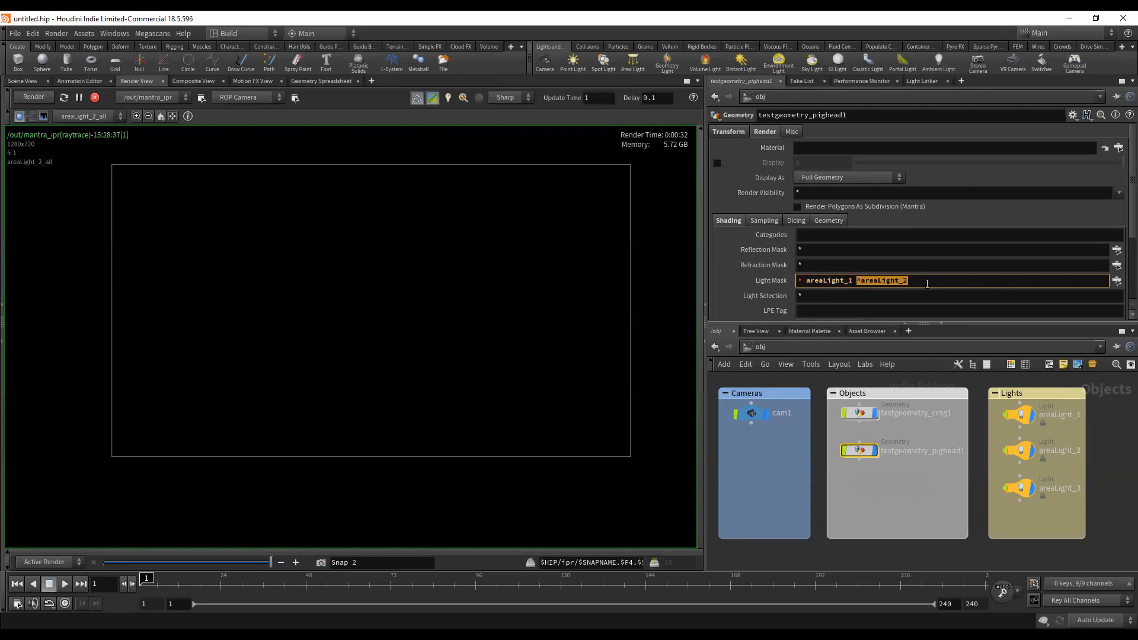
pyautogui.moveTo(969, 285)
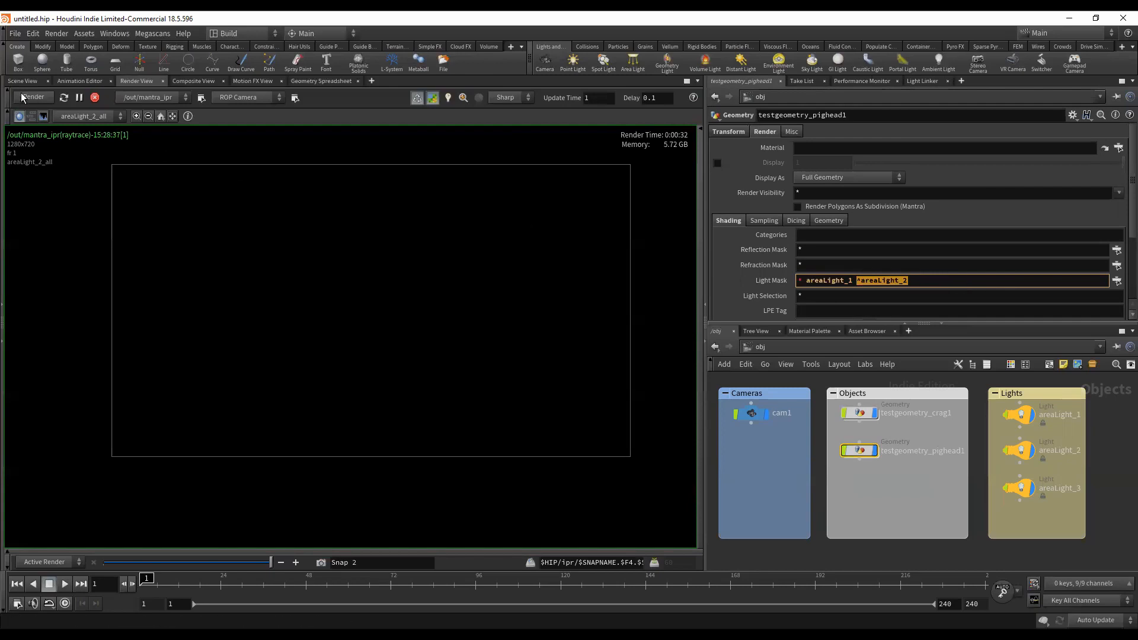
pyautogui.click(83, 116)
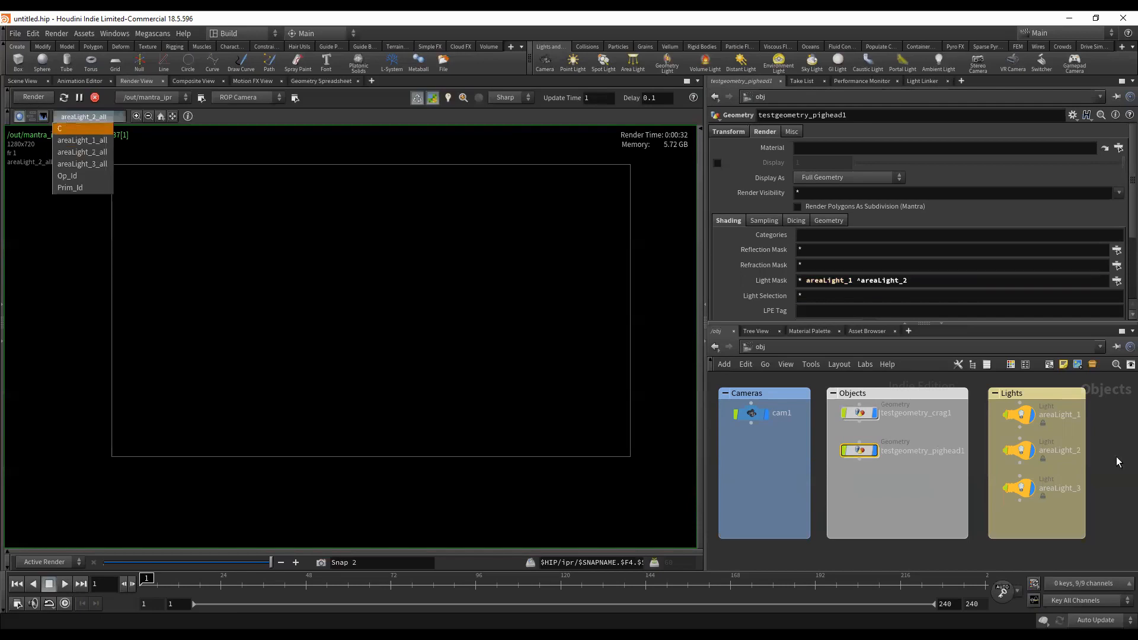
pyautogui.click(59, 129)
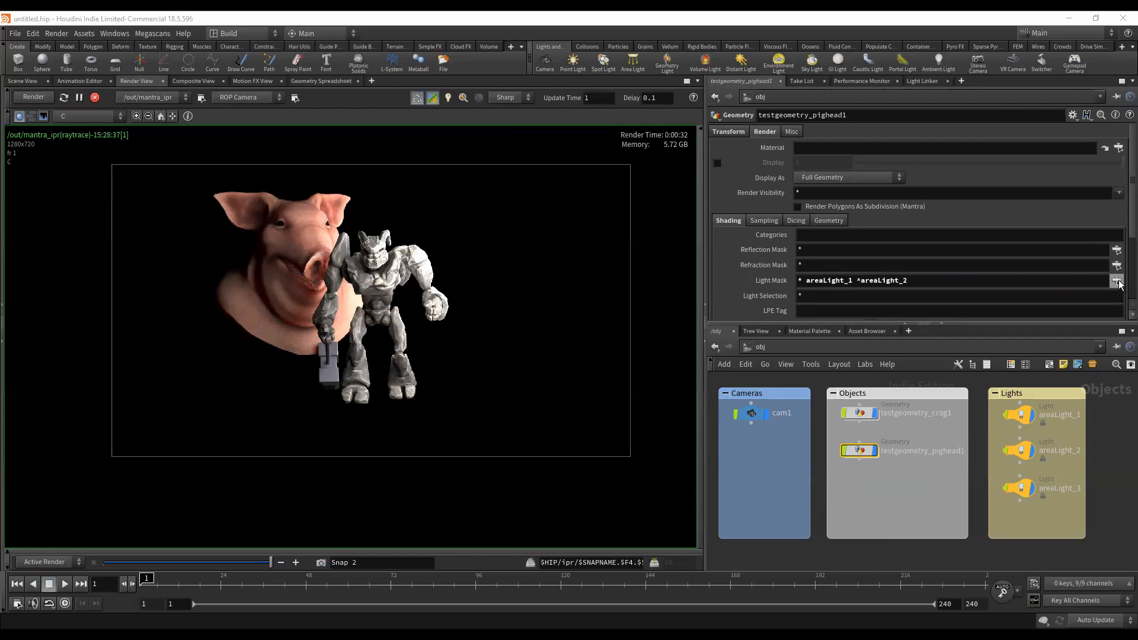
# - Pick areaLight_1 and areaLight_3 in the Light Mask chooser and accept the pattern
pyautogui.click(1119, 280)
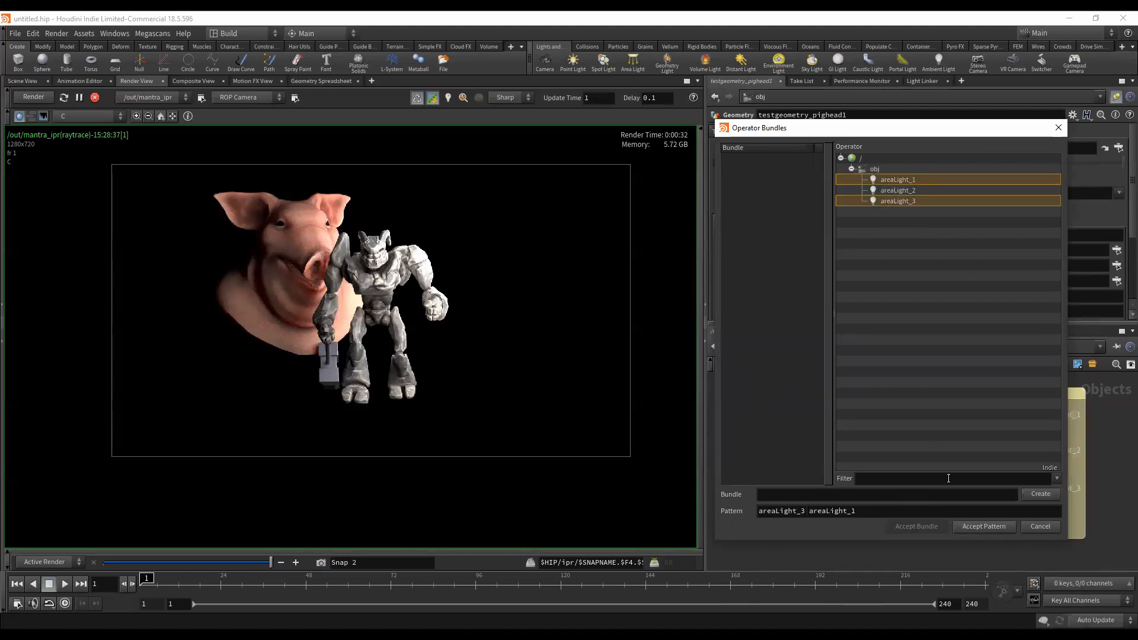
pyautogui.click(983, 526)
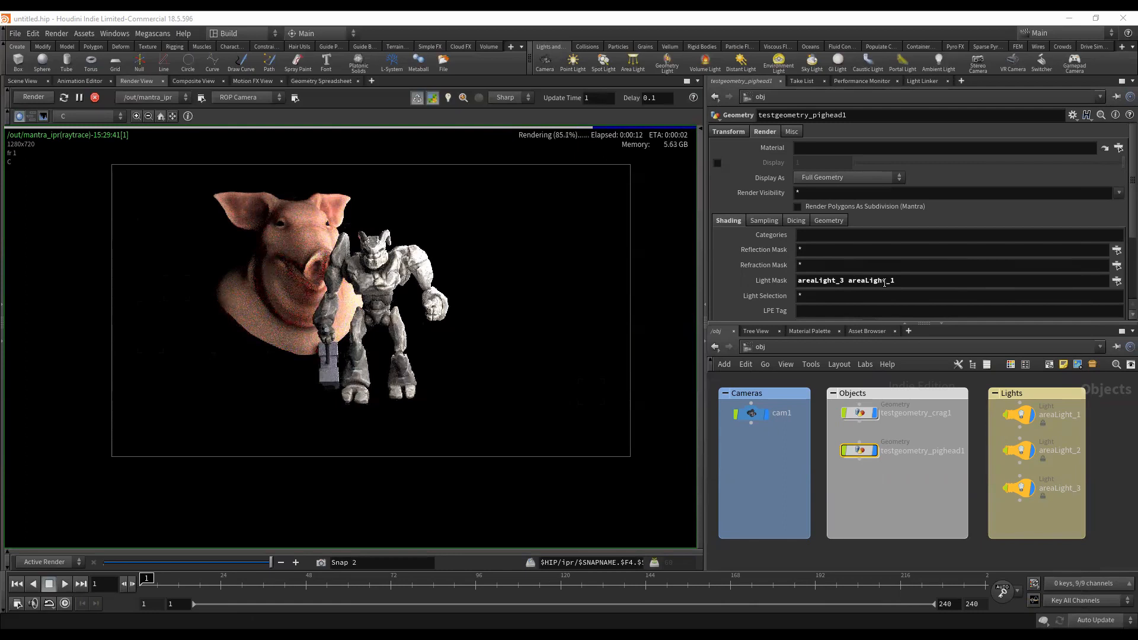
pyautogui.moveTo(349, 233)
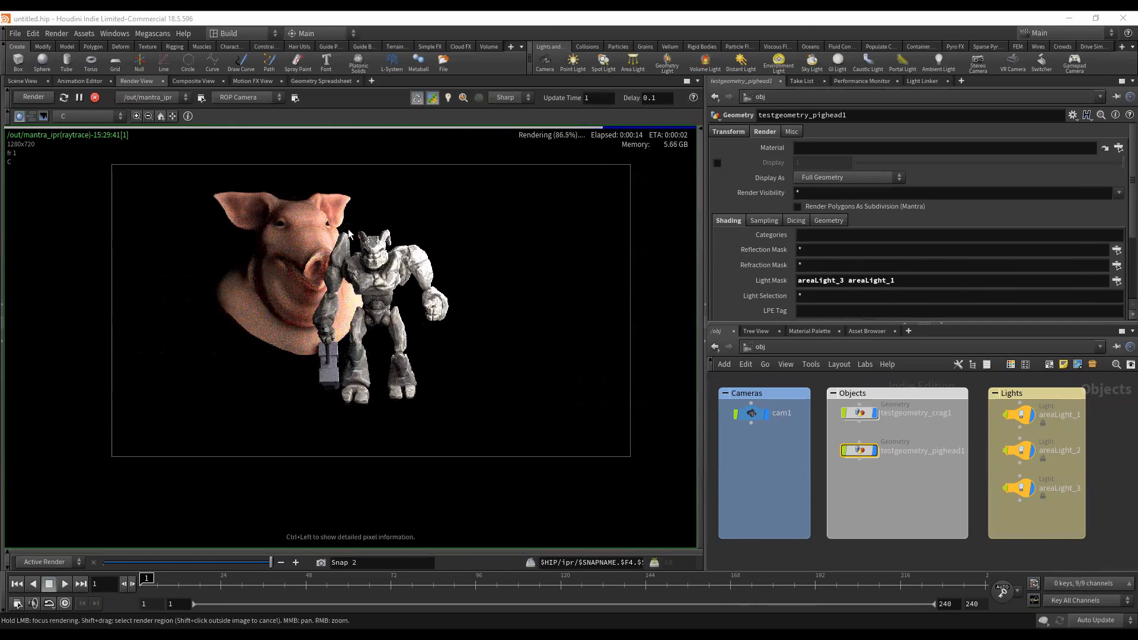